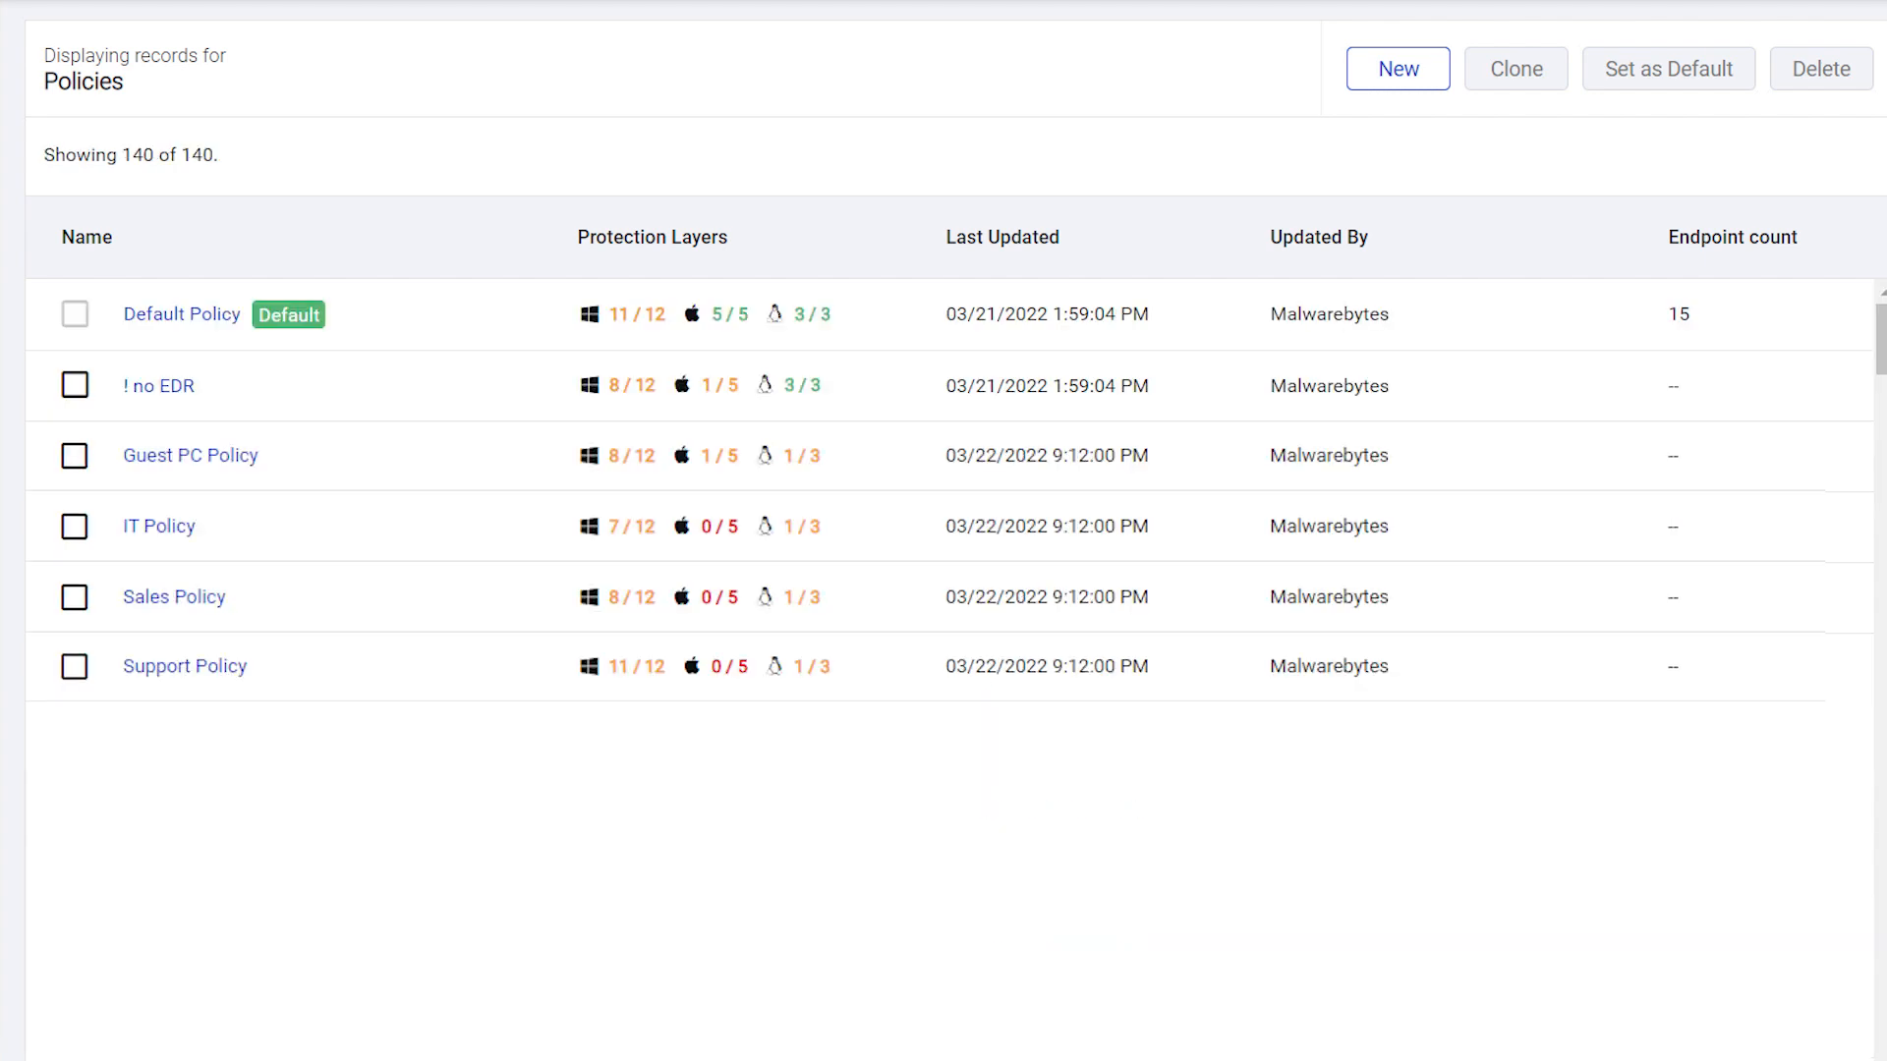
- Open the Default Policy from the Policies page for editing
click(181, 315)
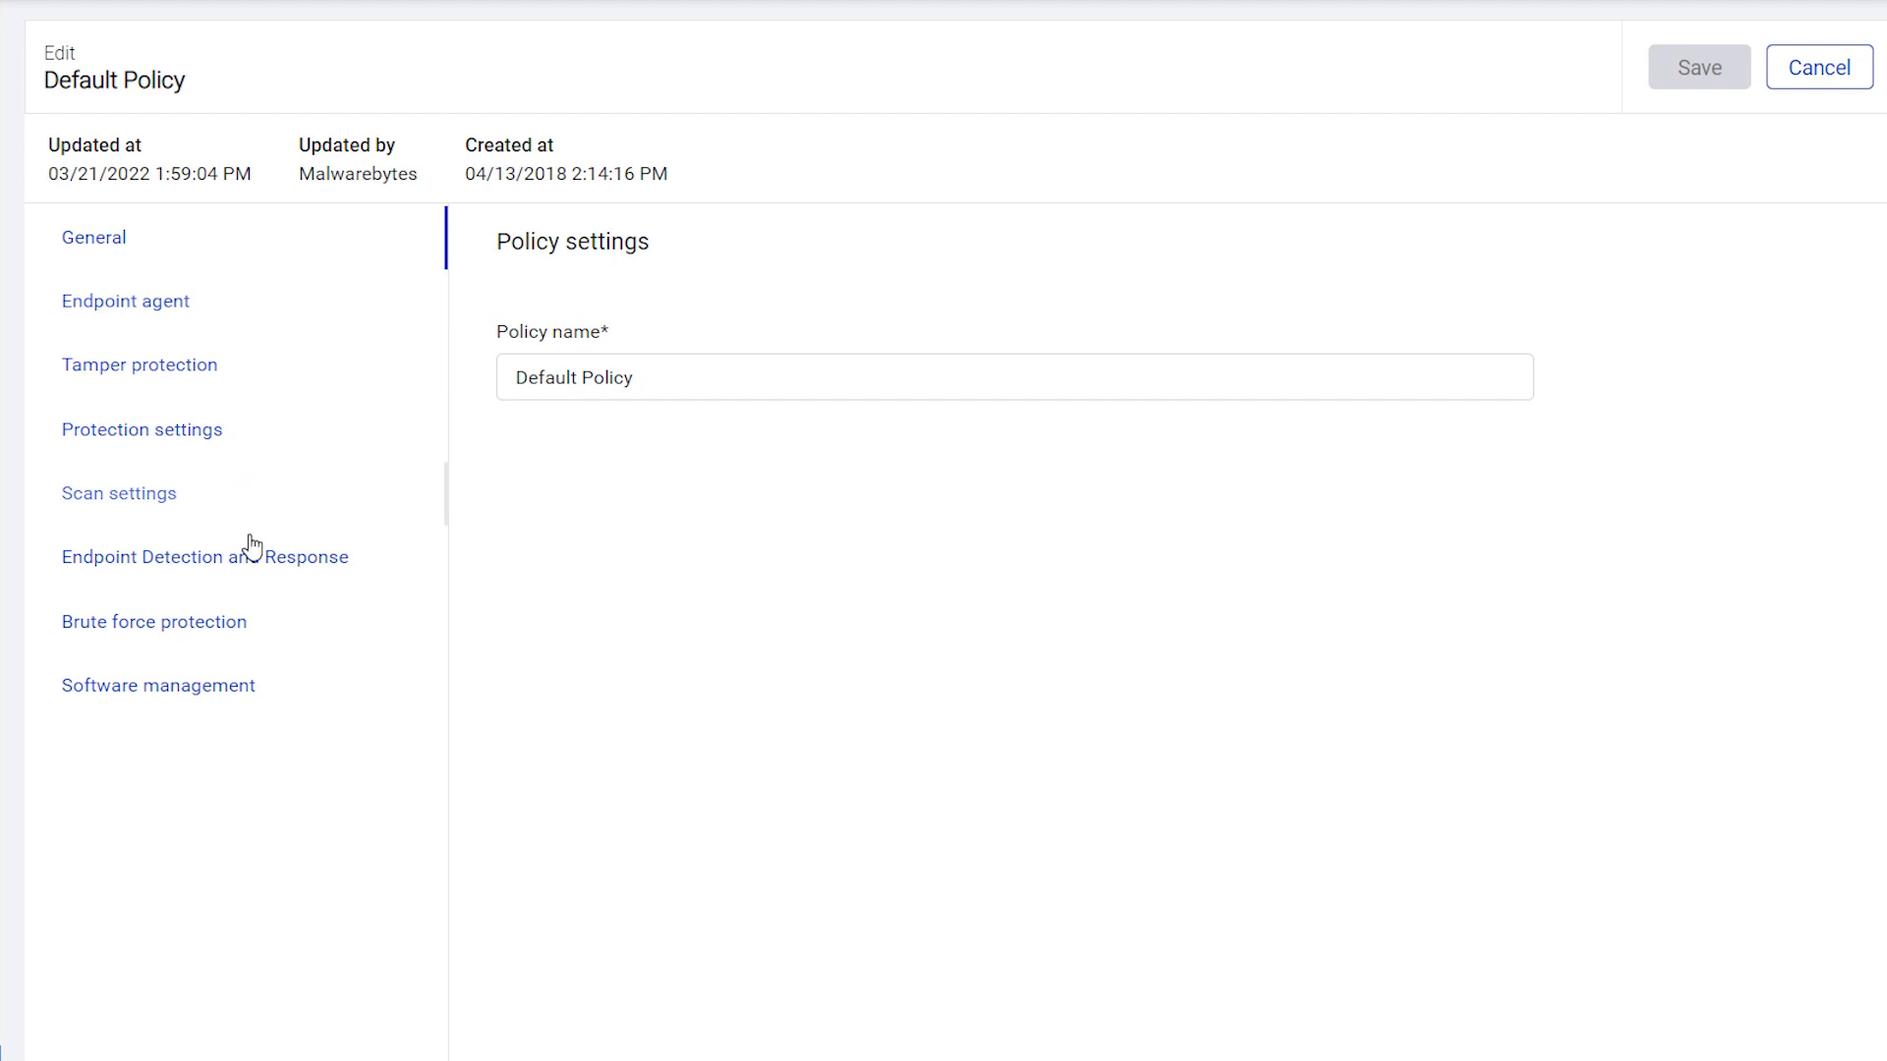
- In Software management, allow Windows software inventory updates and OS patching, then save the policy
click(157, 684)
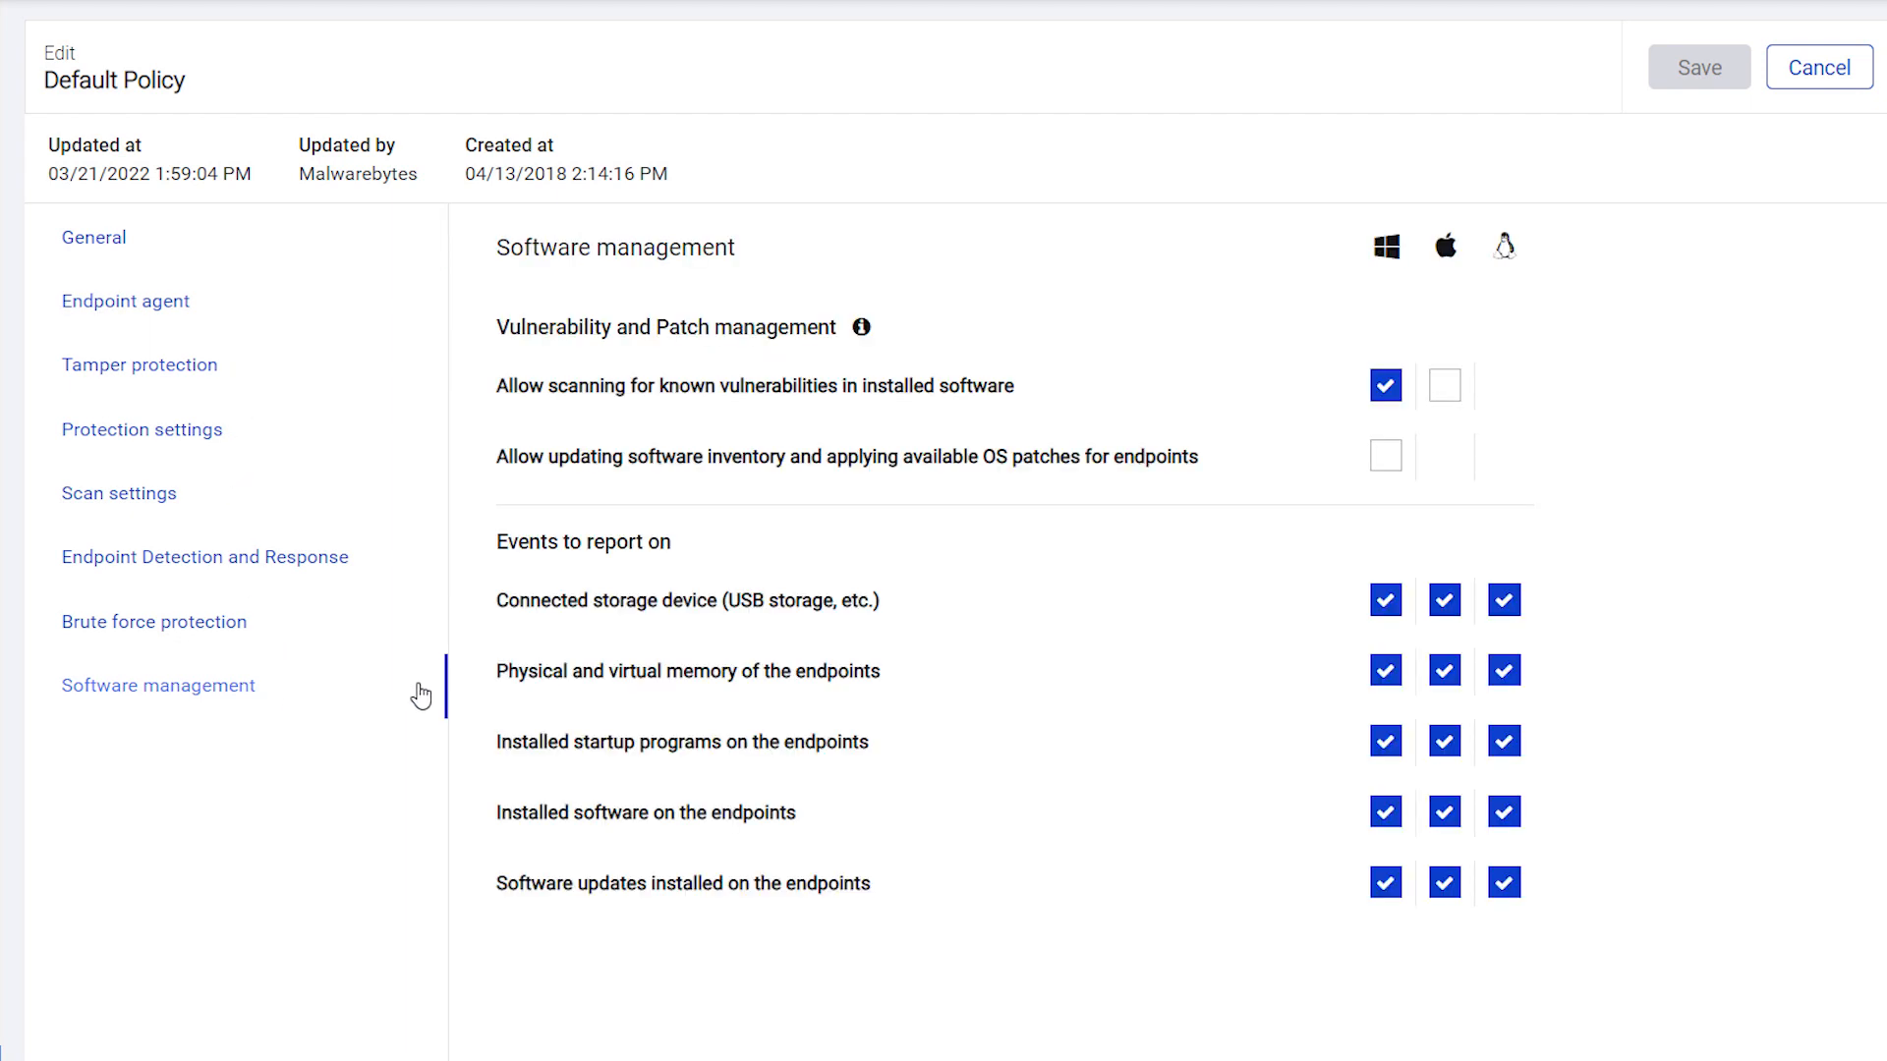
click(1384, 454)
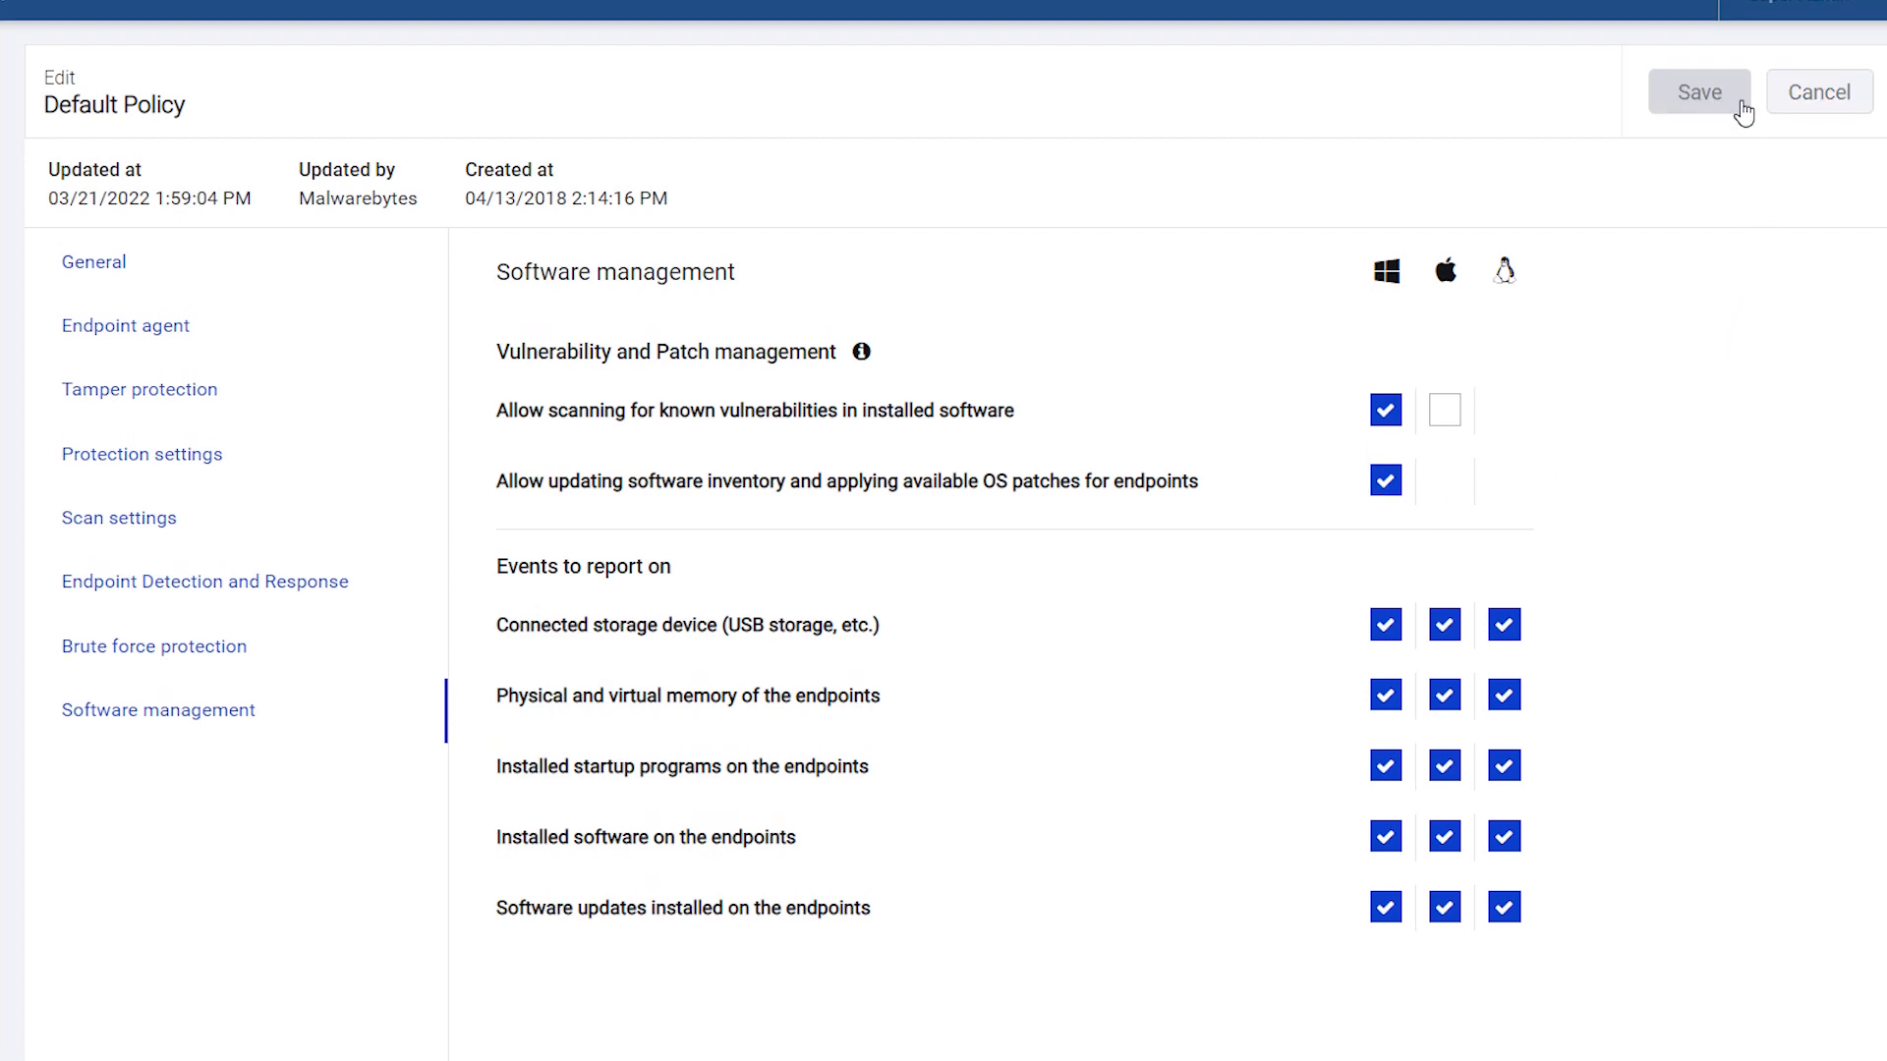
click(1698, 92)
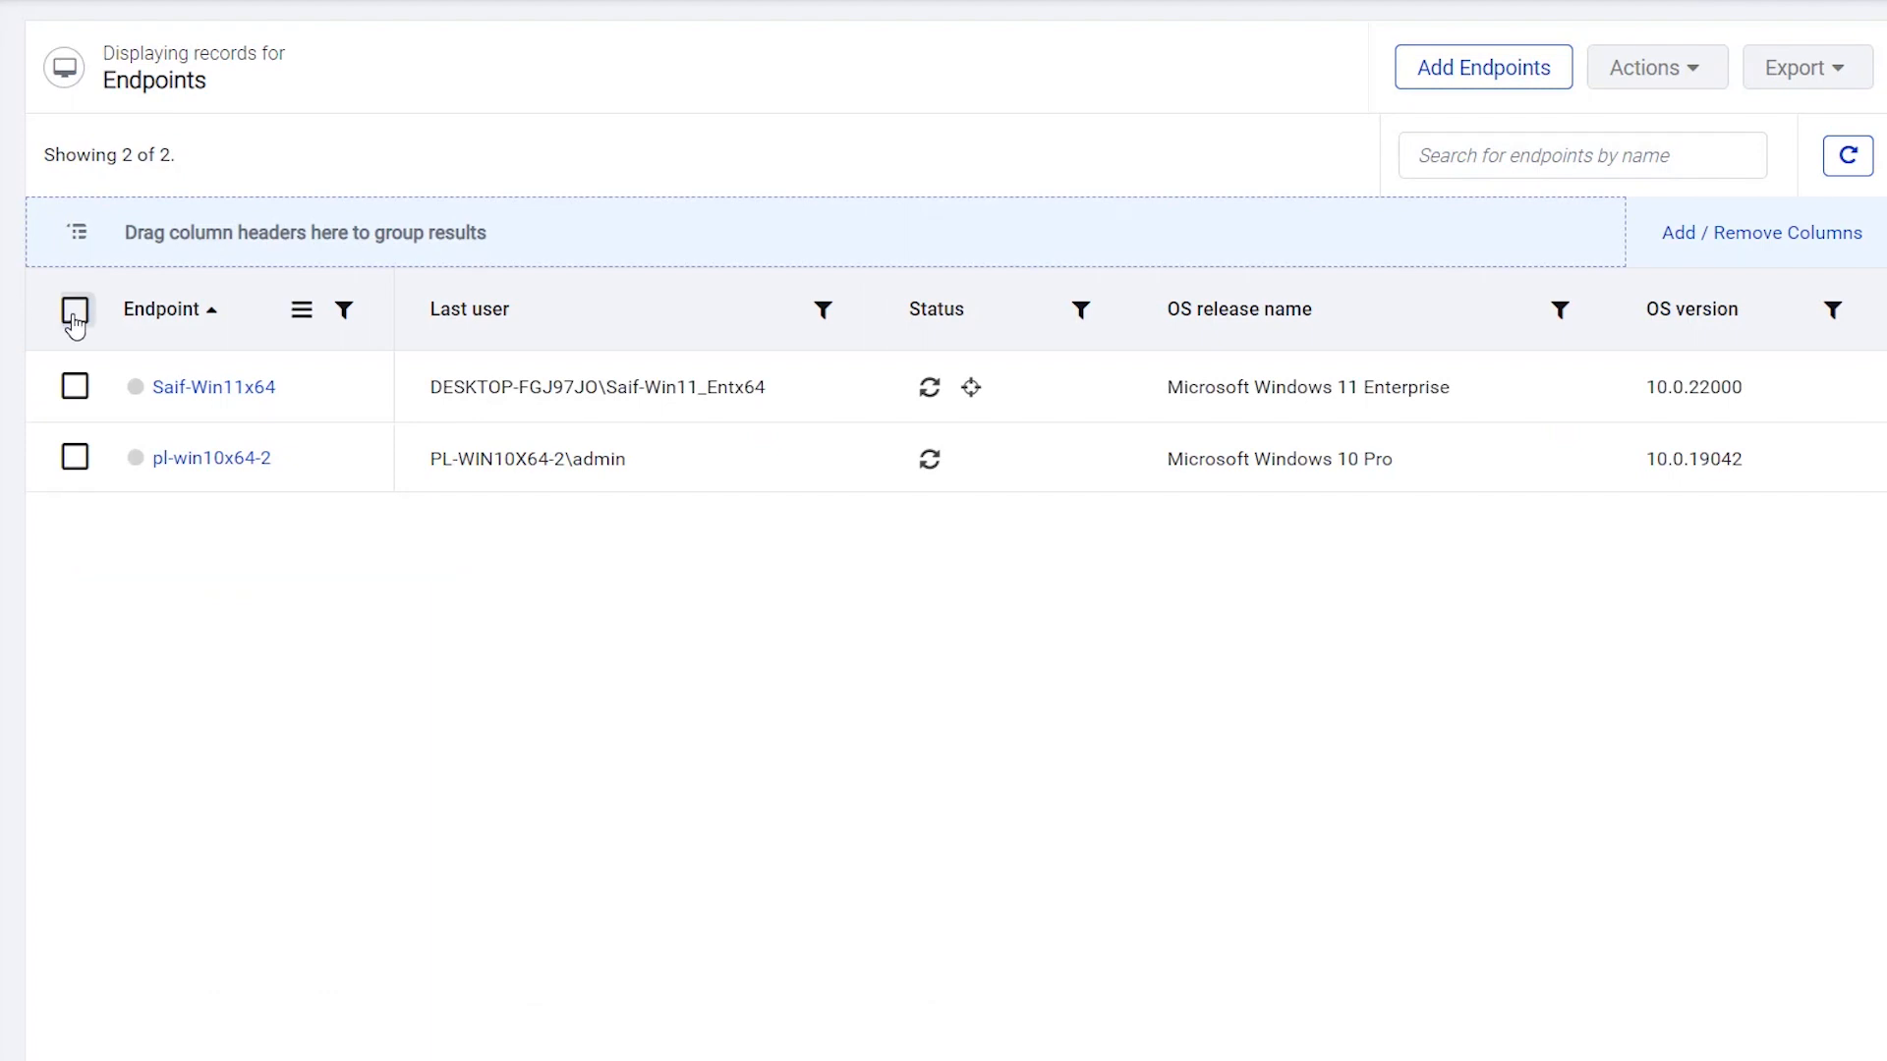
- Select both endpoints and launch an Inventory Scan from the Actions menu
click(72, 308)
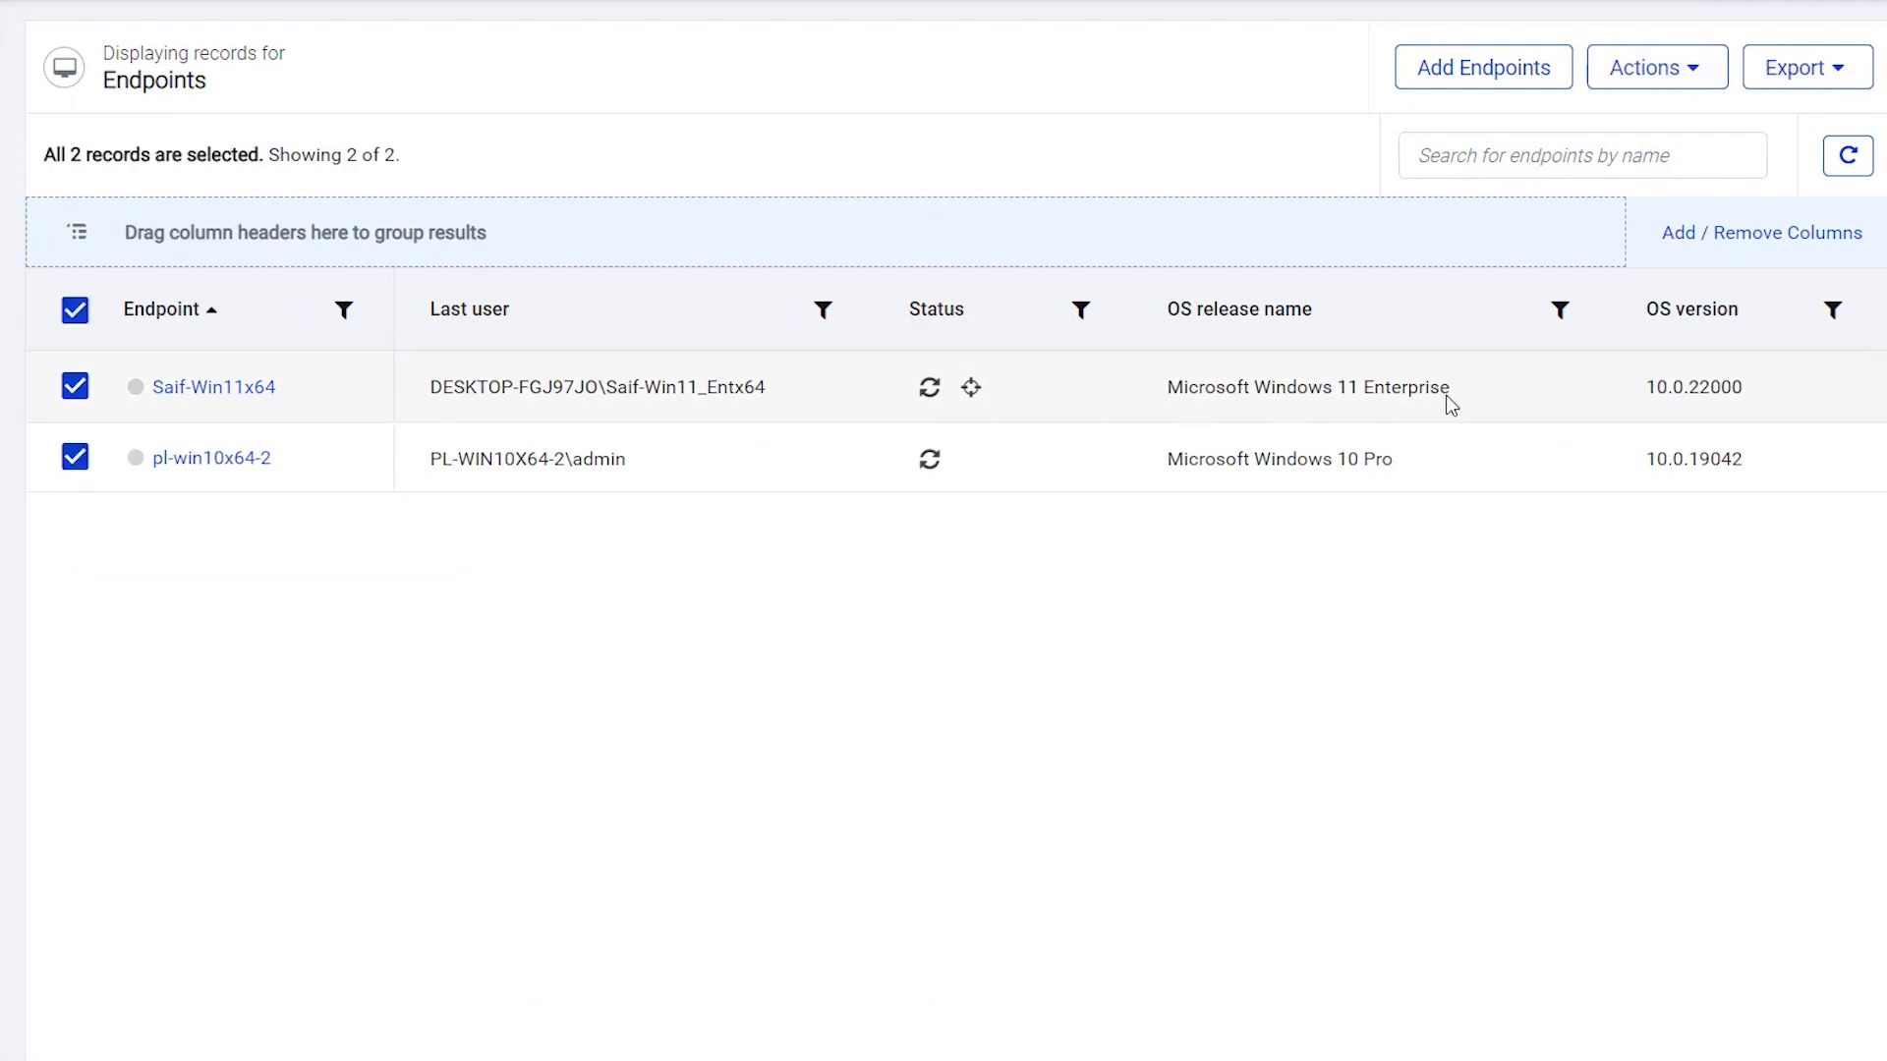
click(1655, 66)
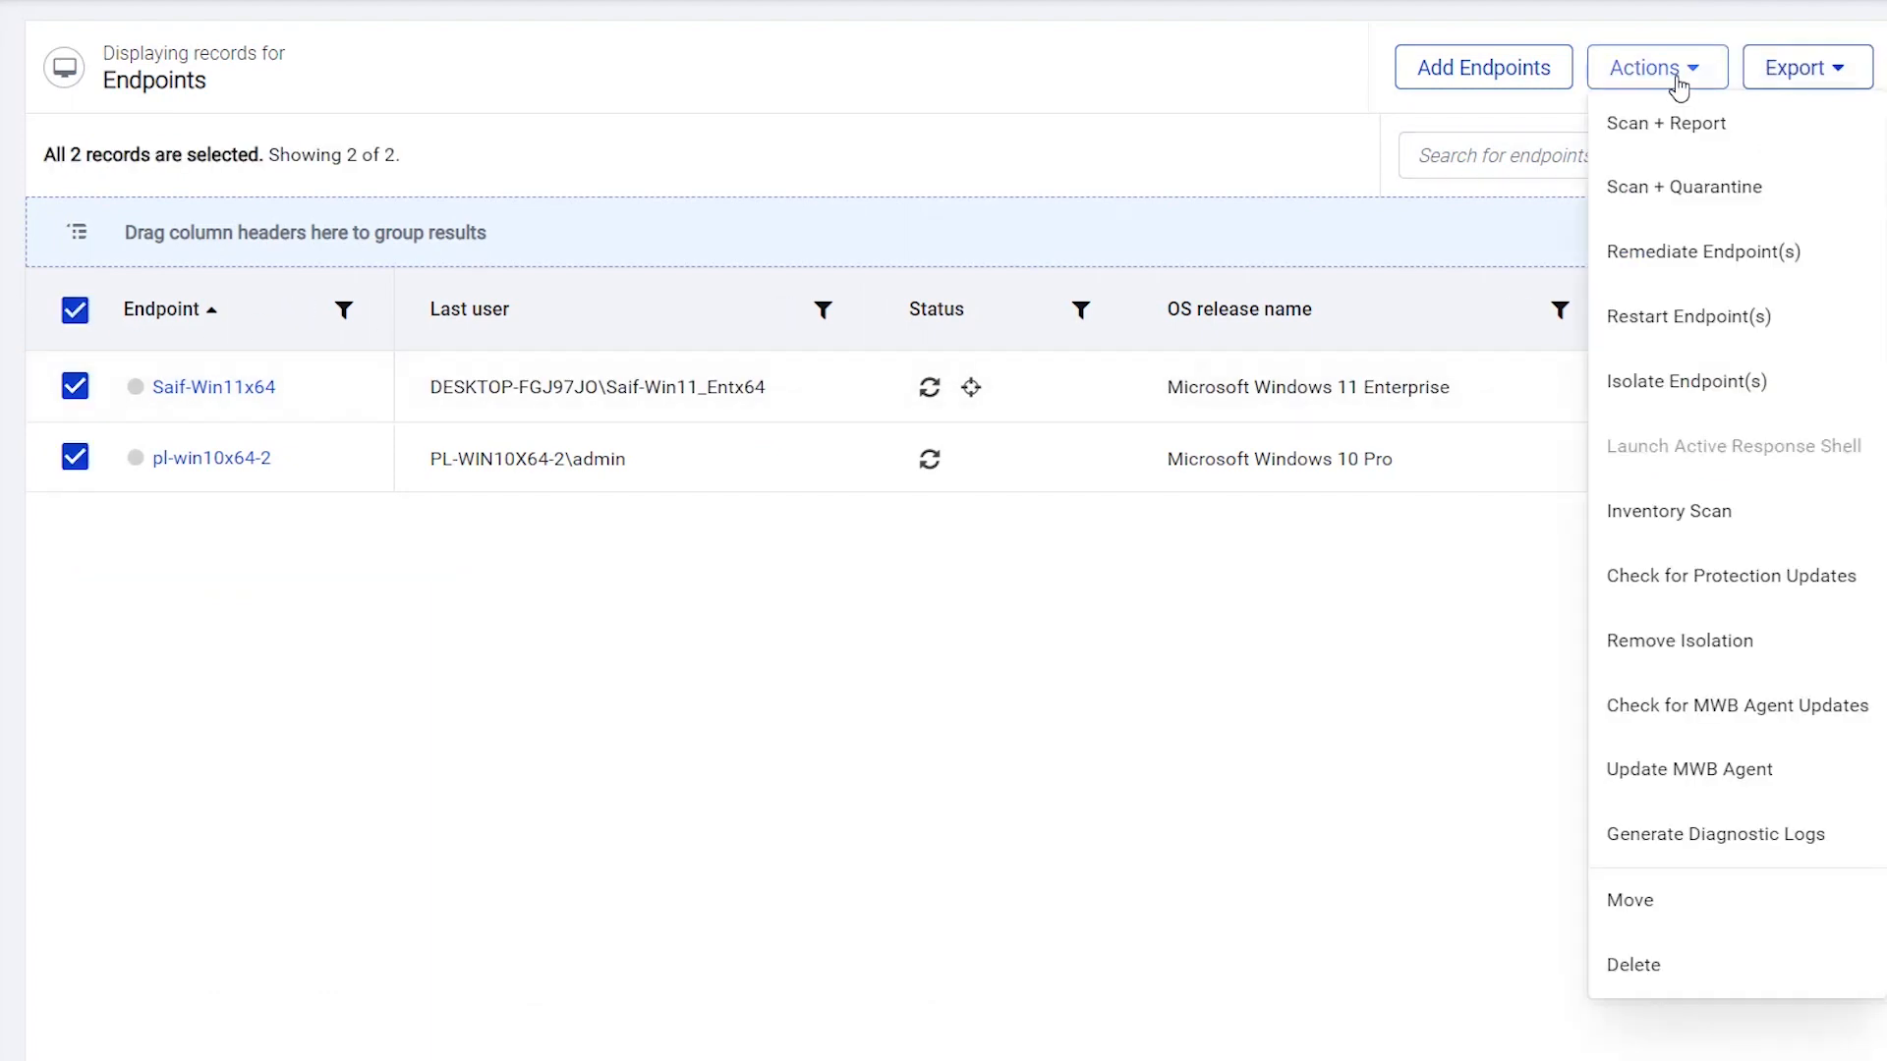
mouse_move(1669, 511)
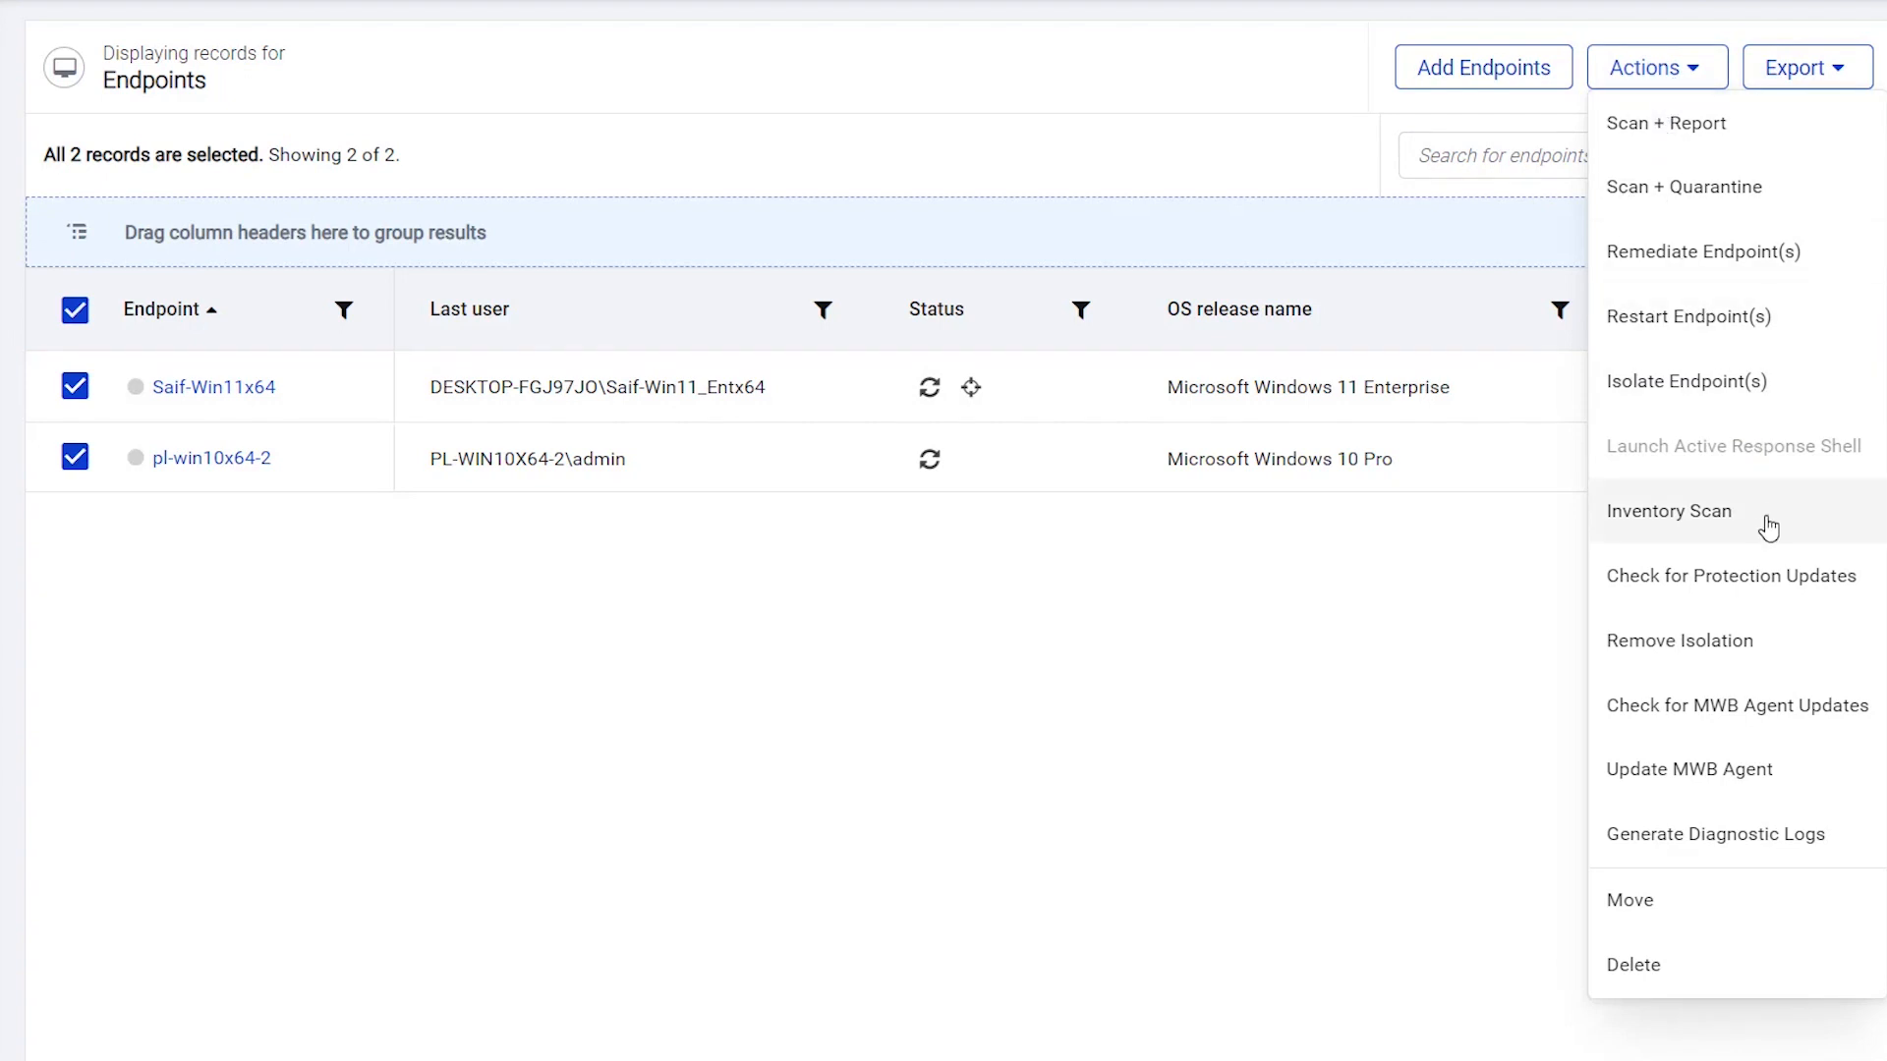
click(1669, 511)
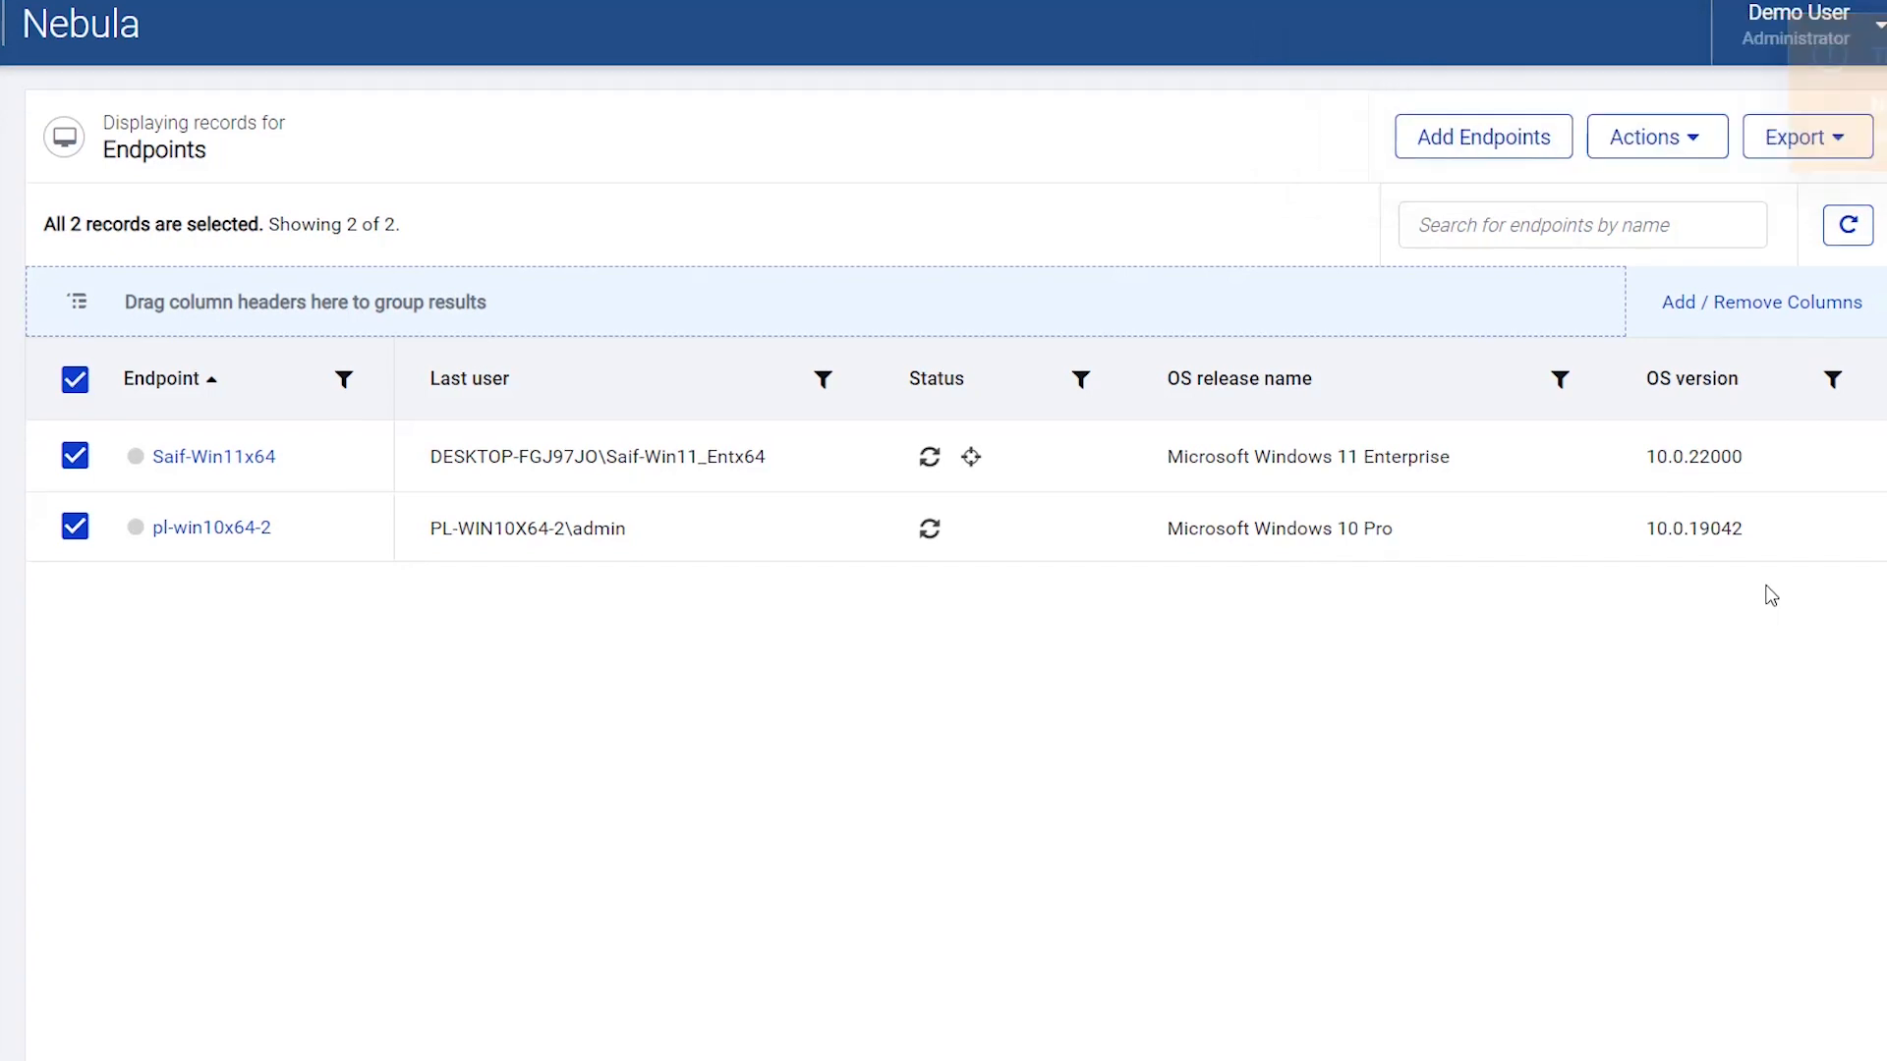
scroll(down, 3)
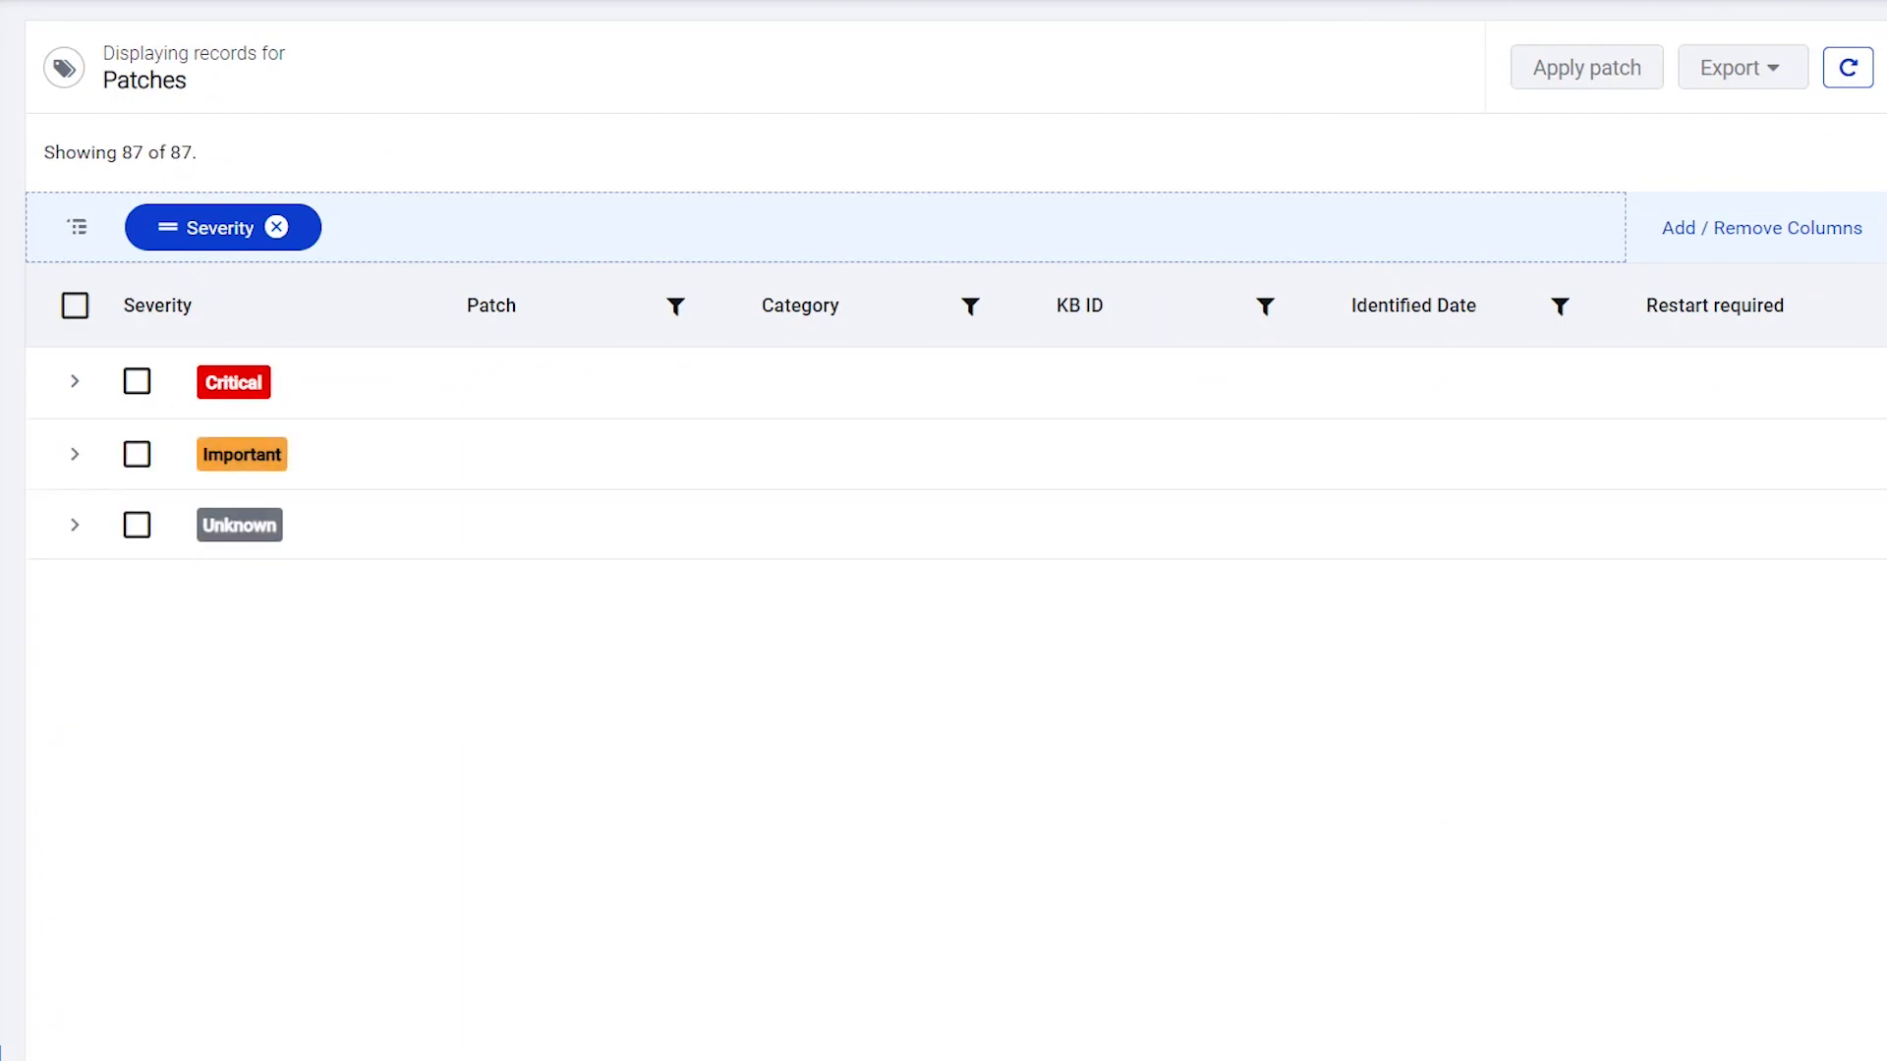
- Expand the Important patches group and open the KB3076949 Security Update details
click(72, 454)
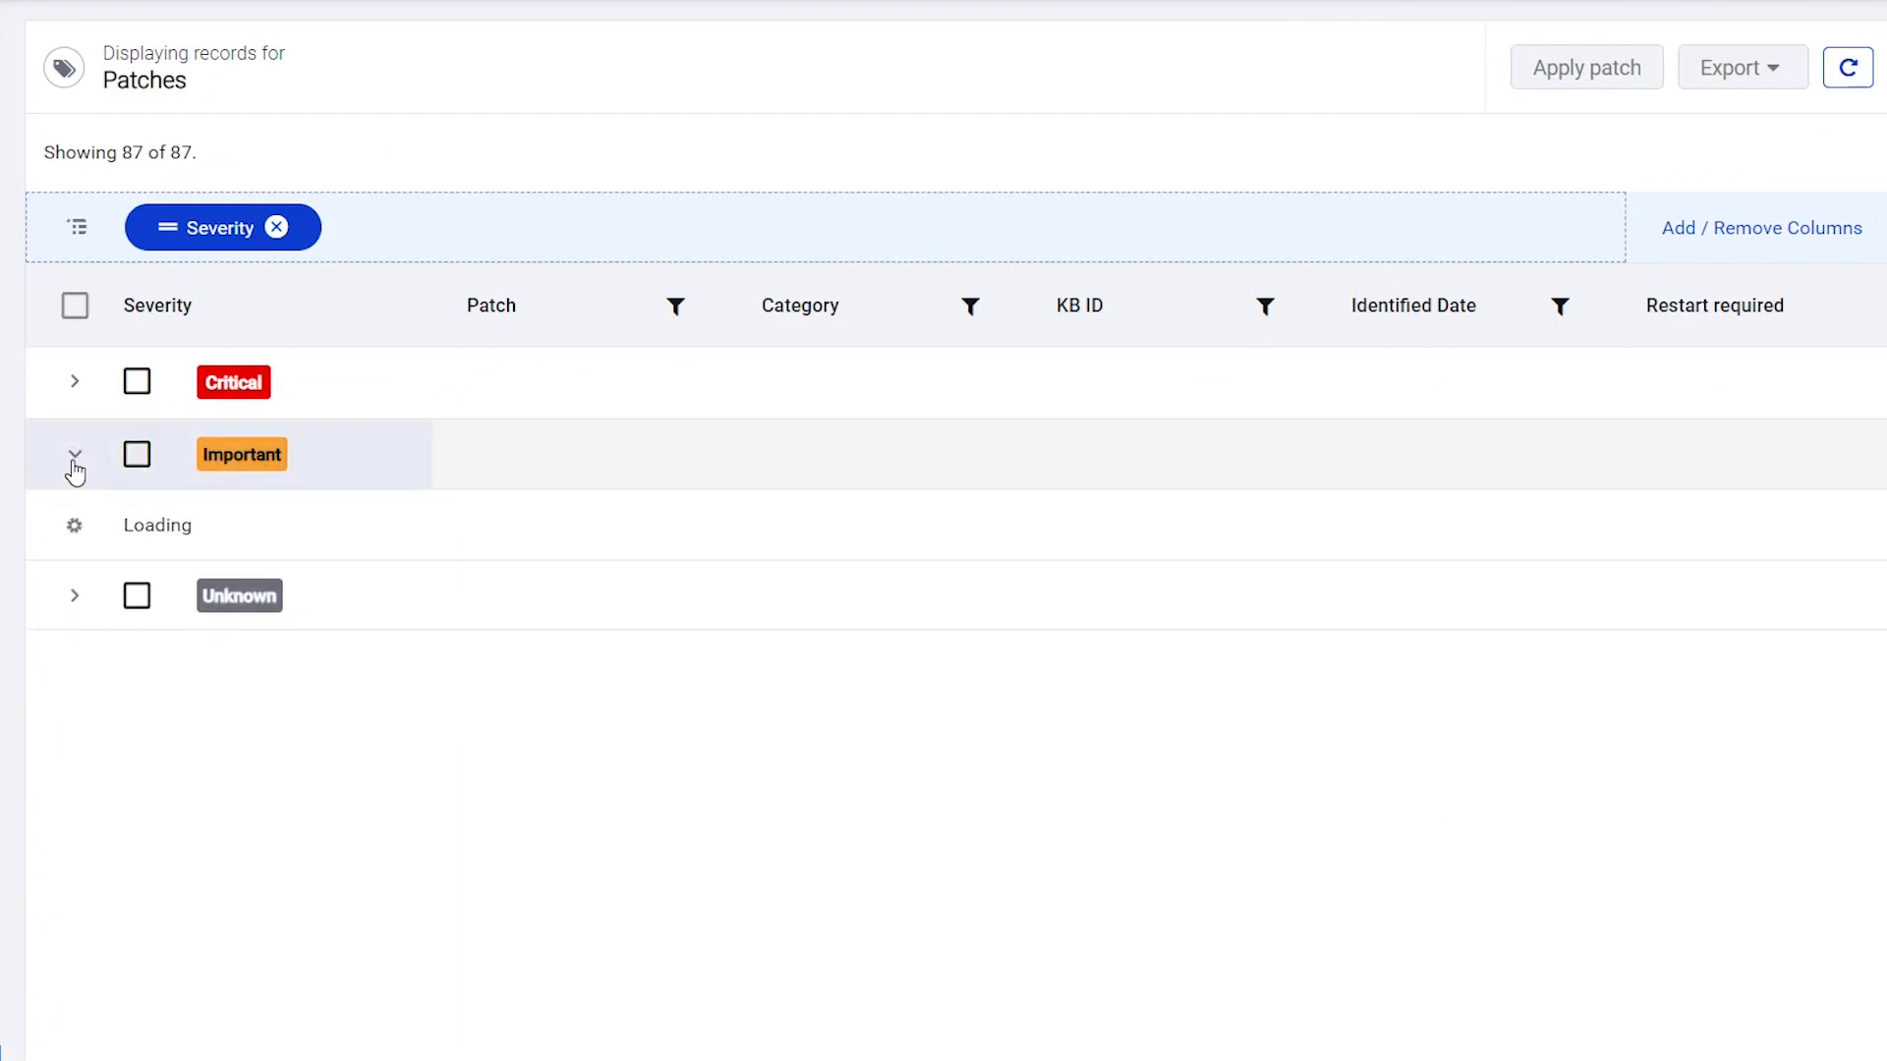
click(73, 454)
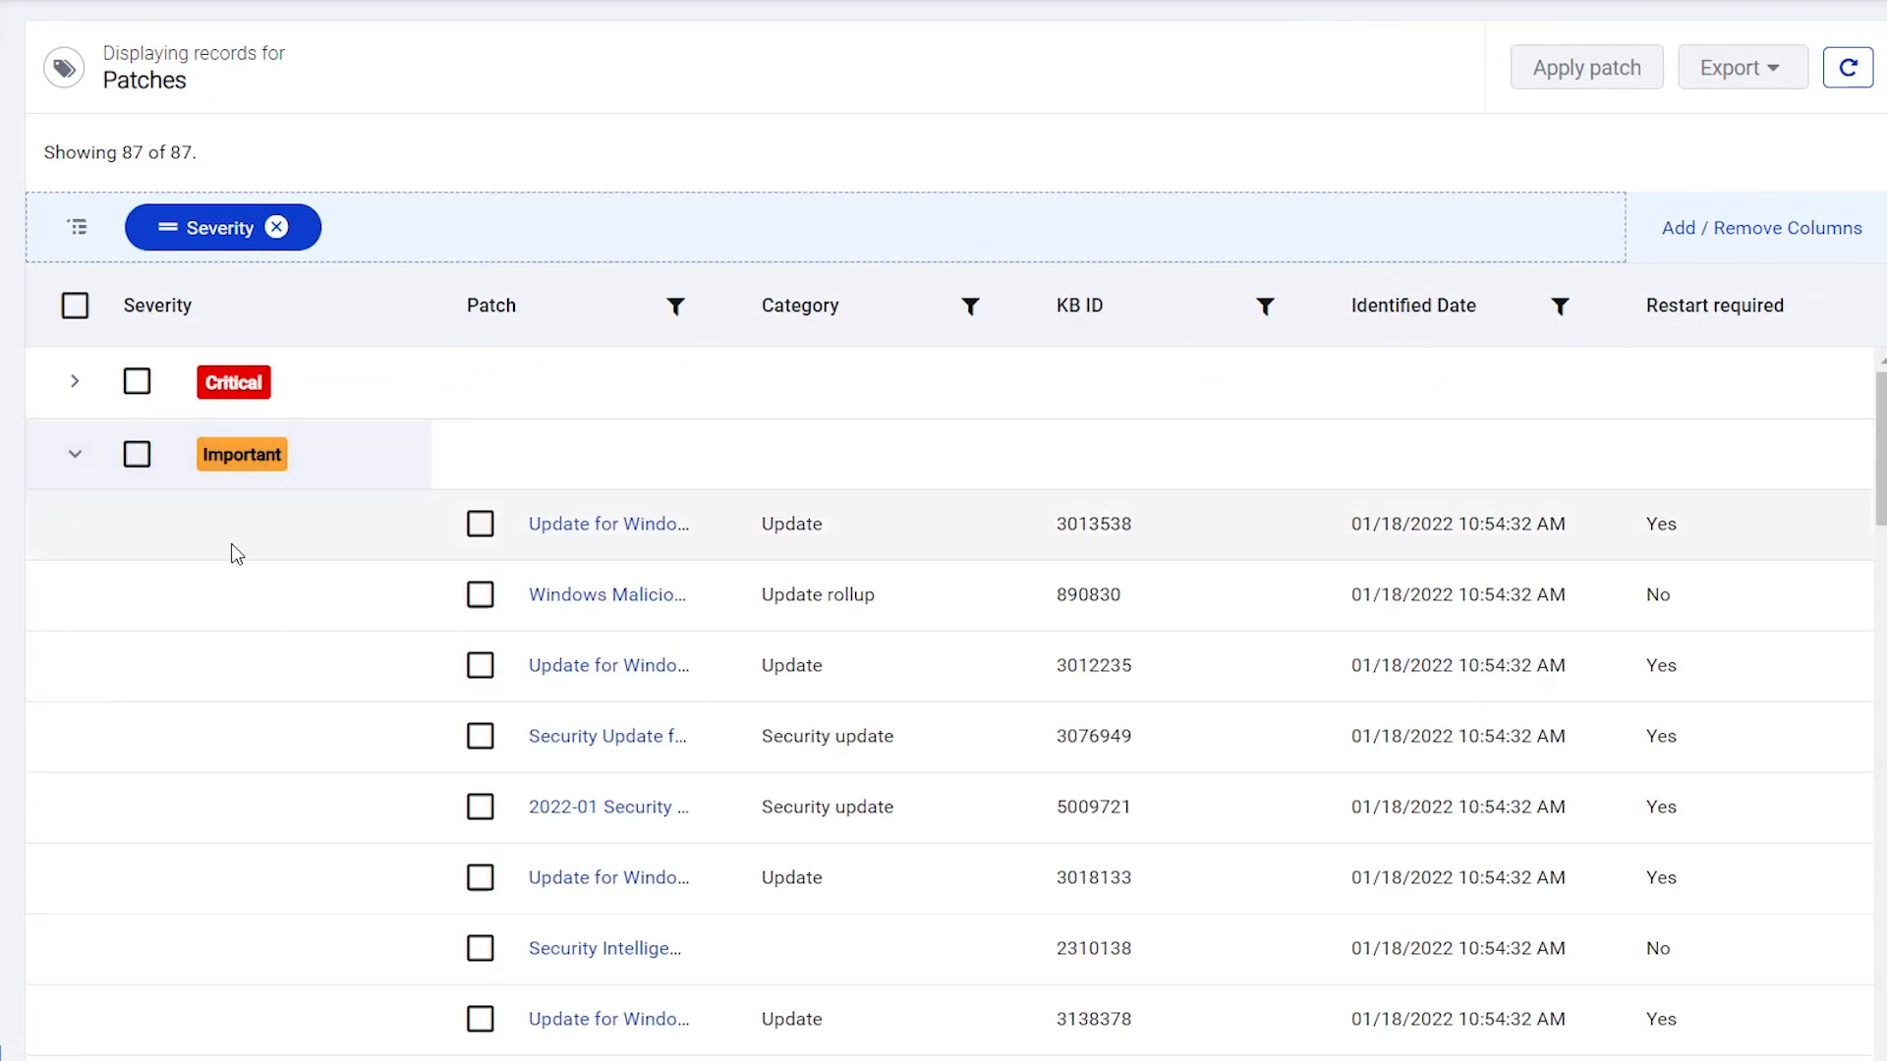
mouse_move(566, 751)
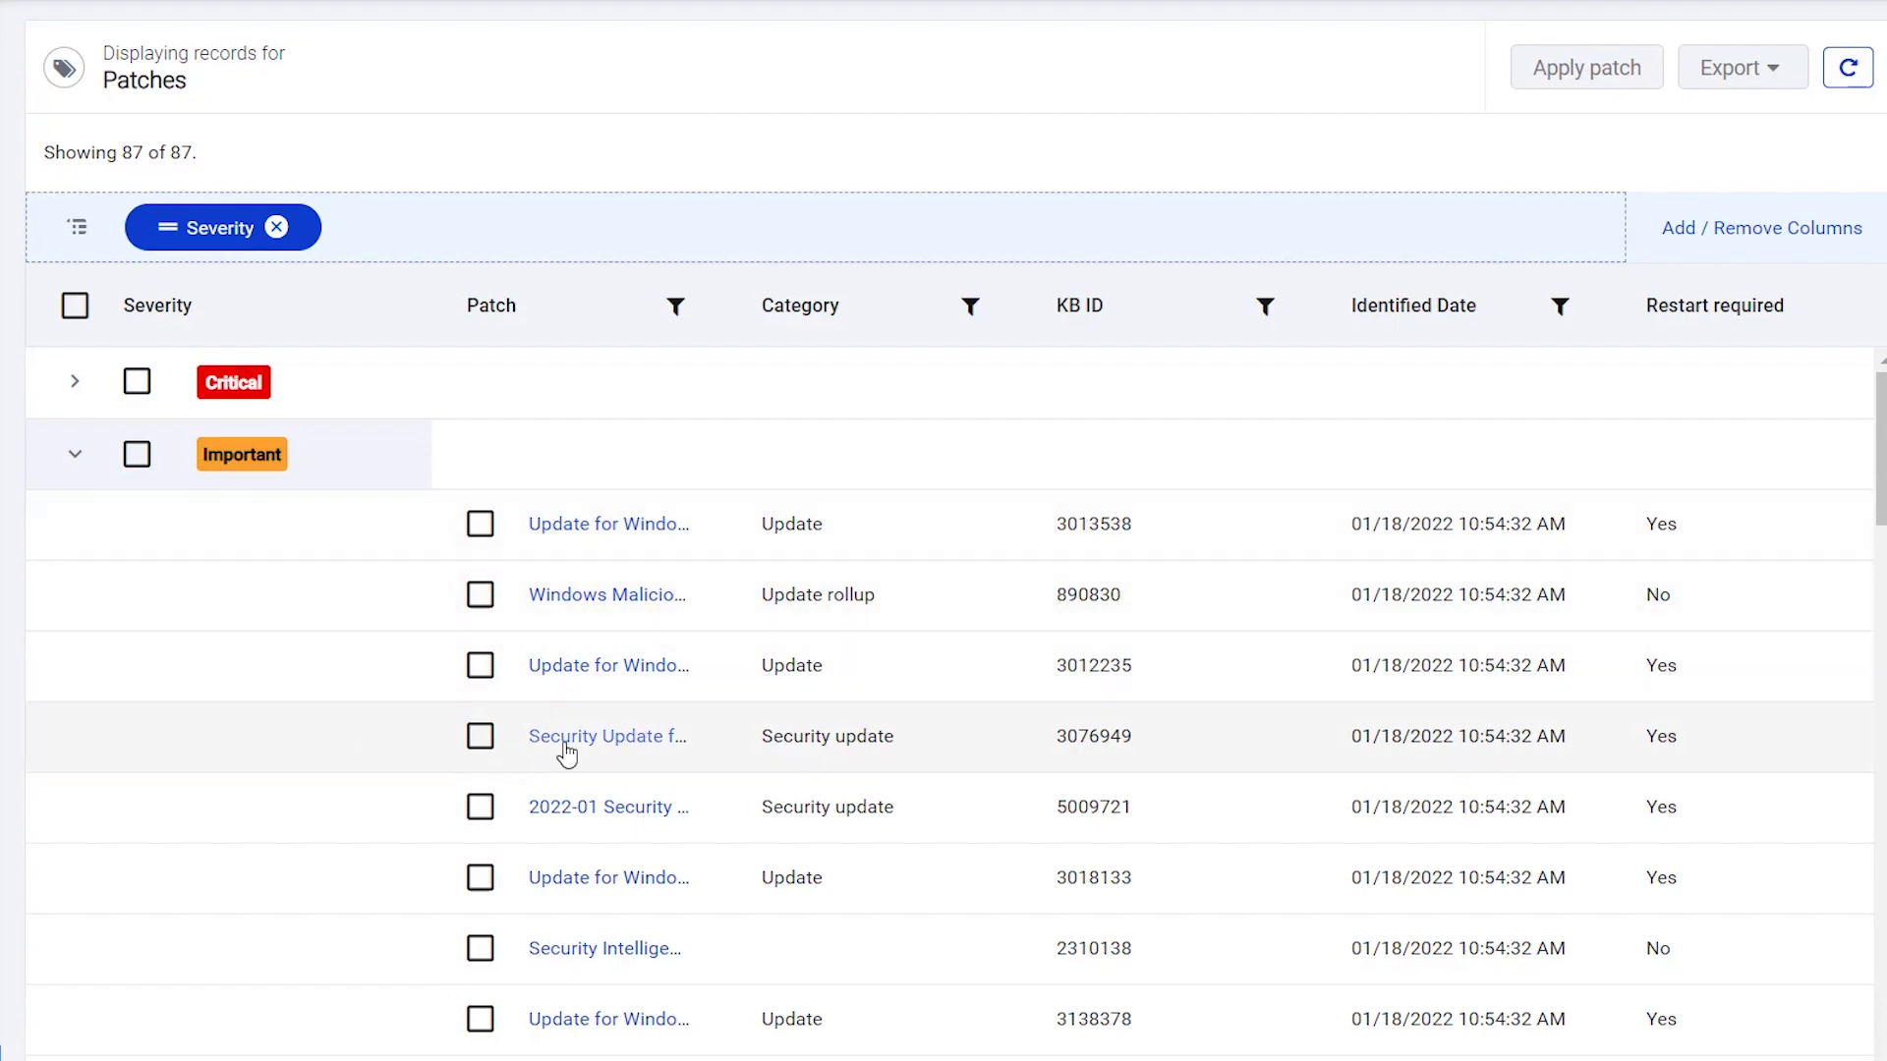
click(607, 737)
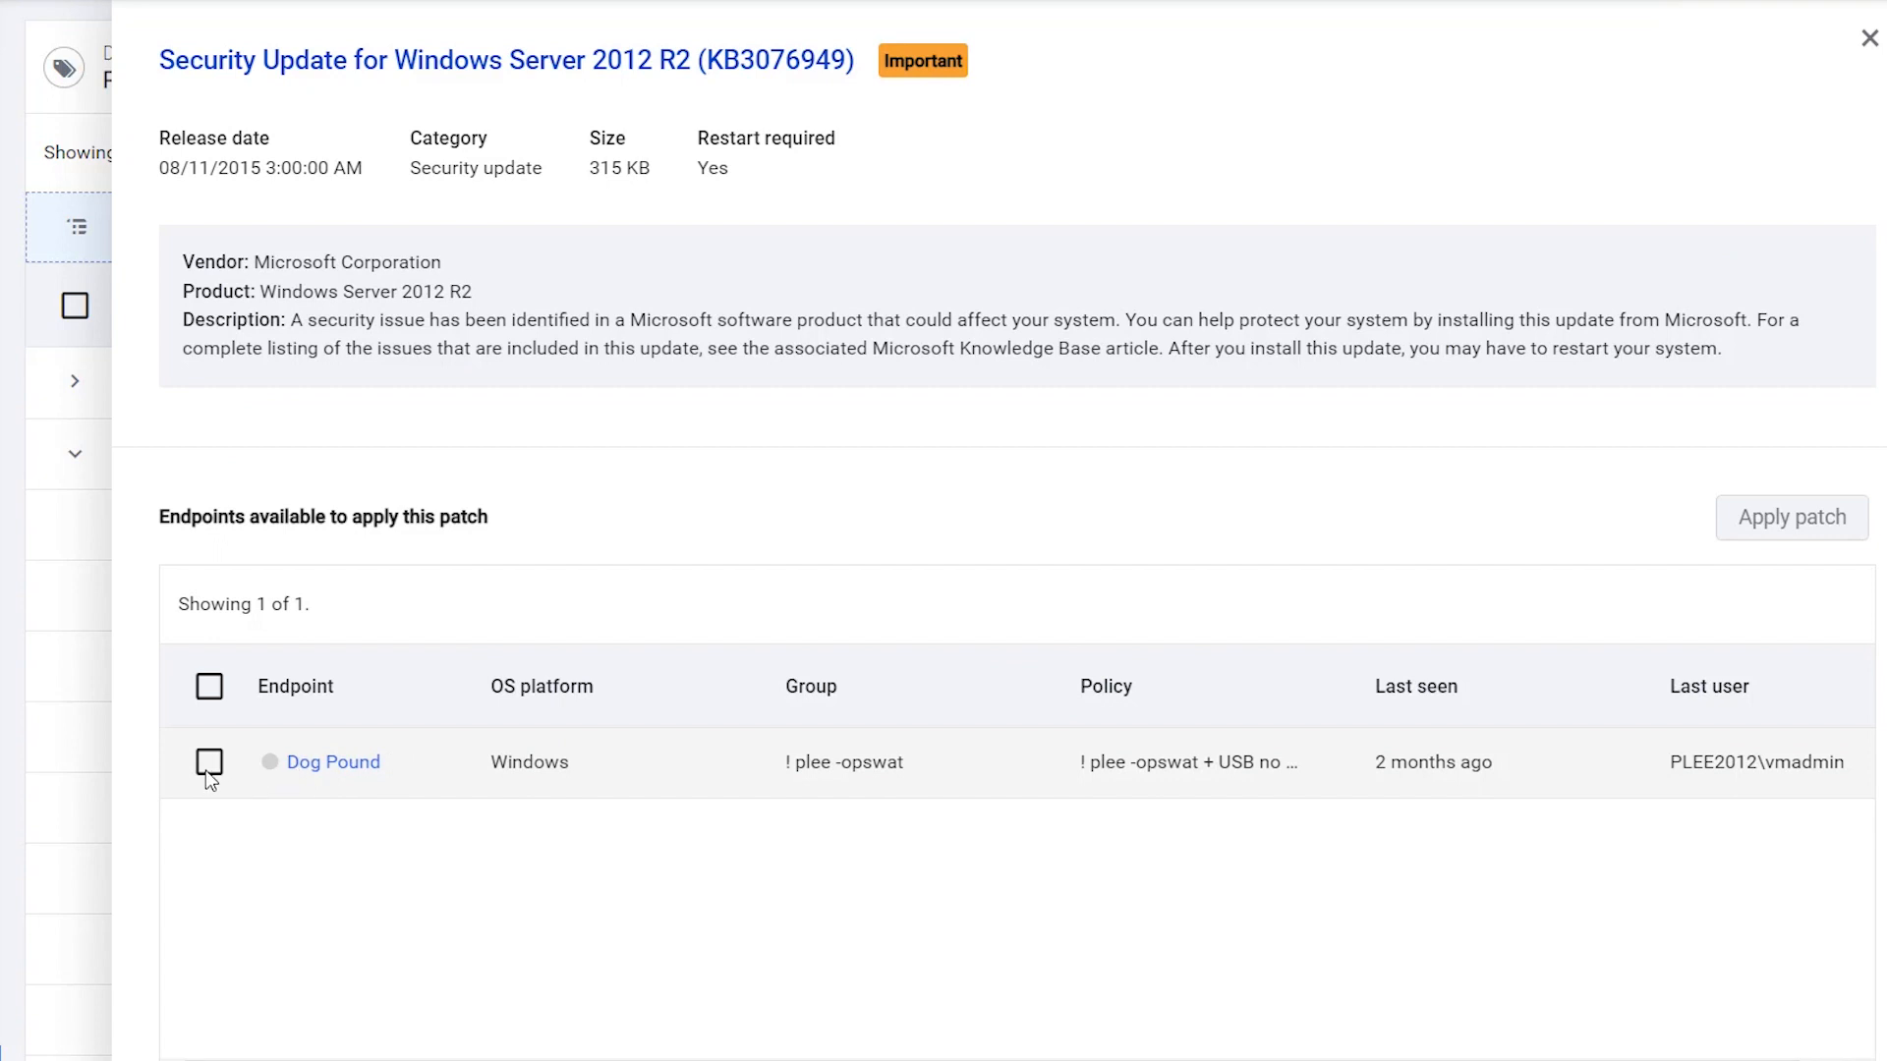
- Apply KB3076949 to the Dog Pound endpoint, confirm Install and dismiss the notification
click(208, 762)
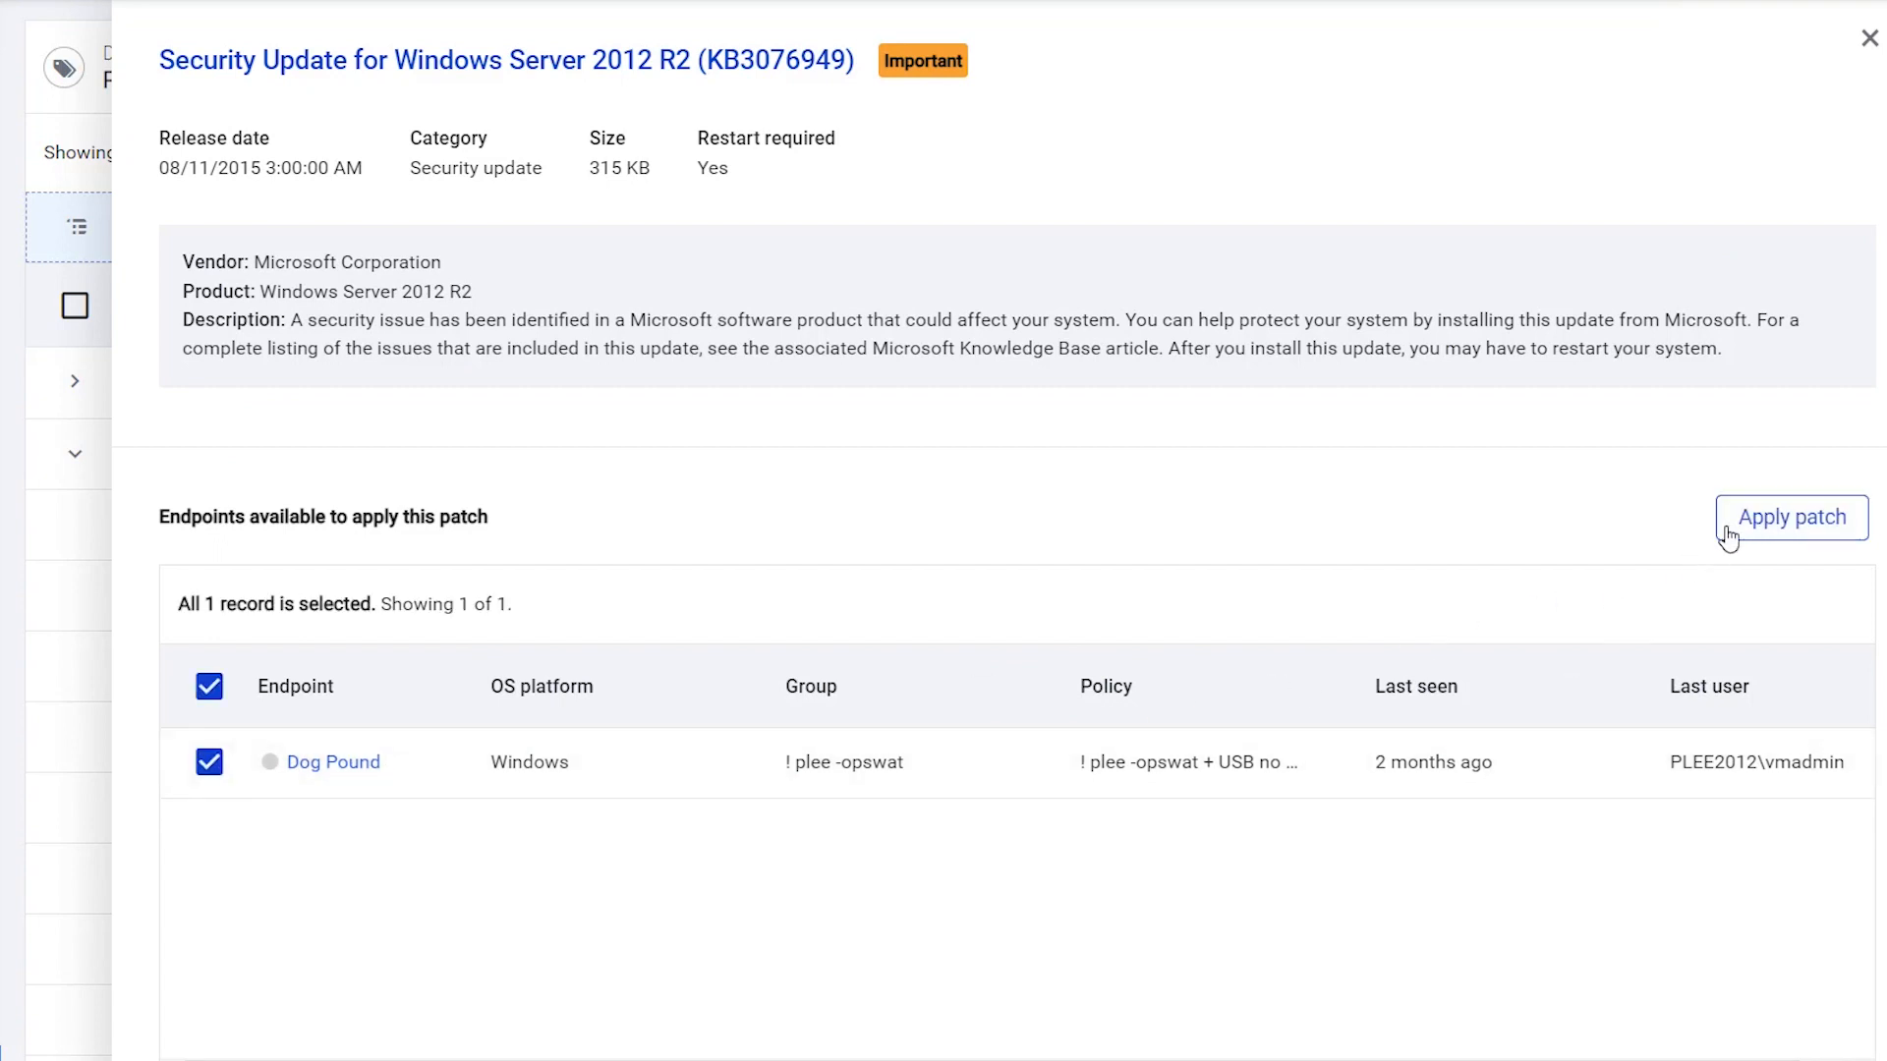
click(1788, 517)
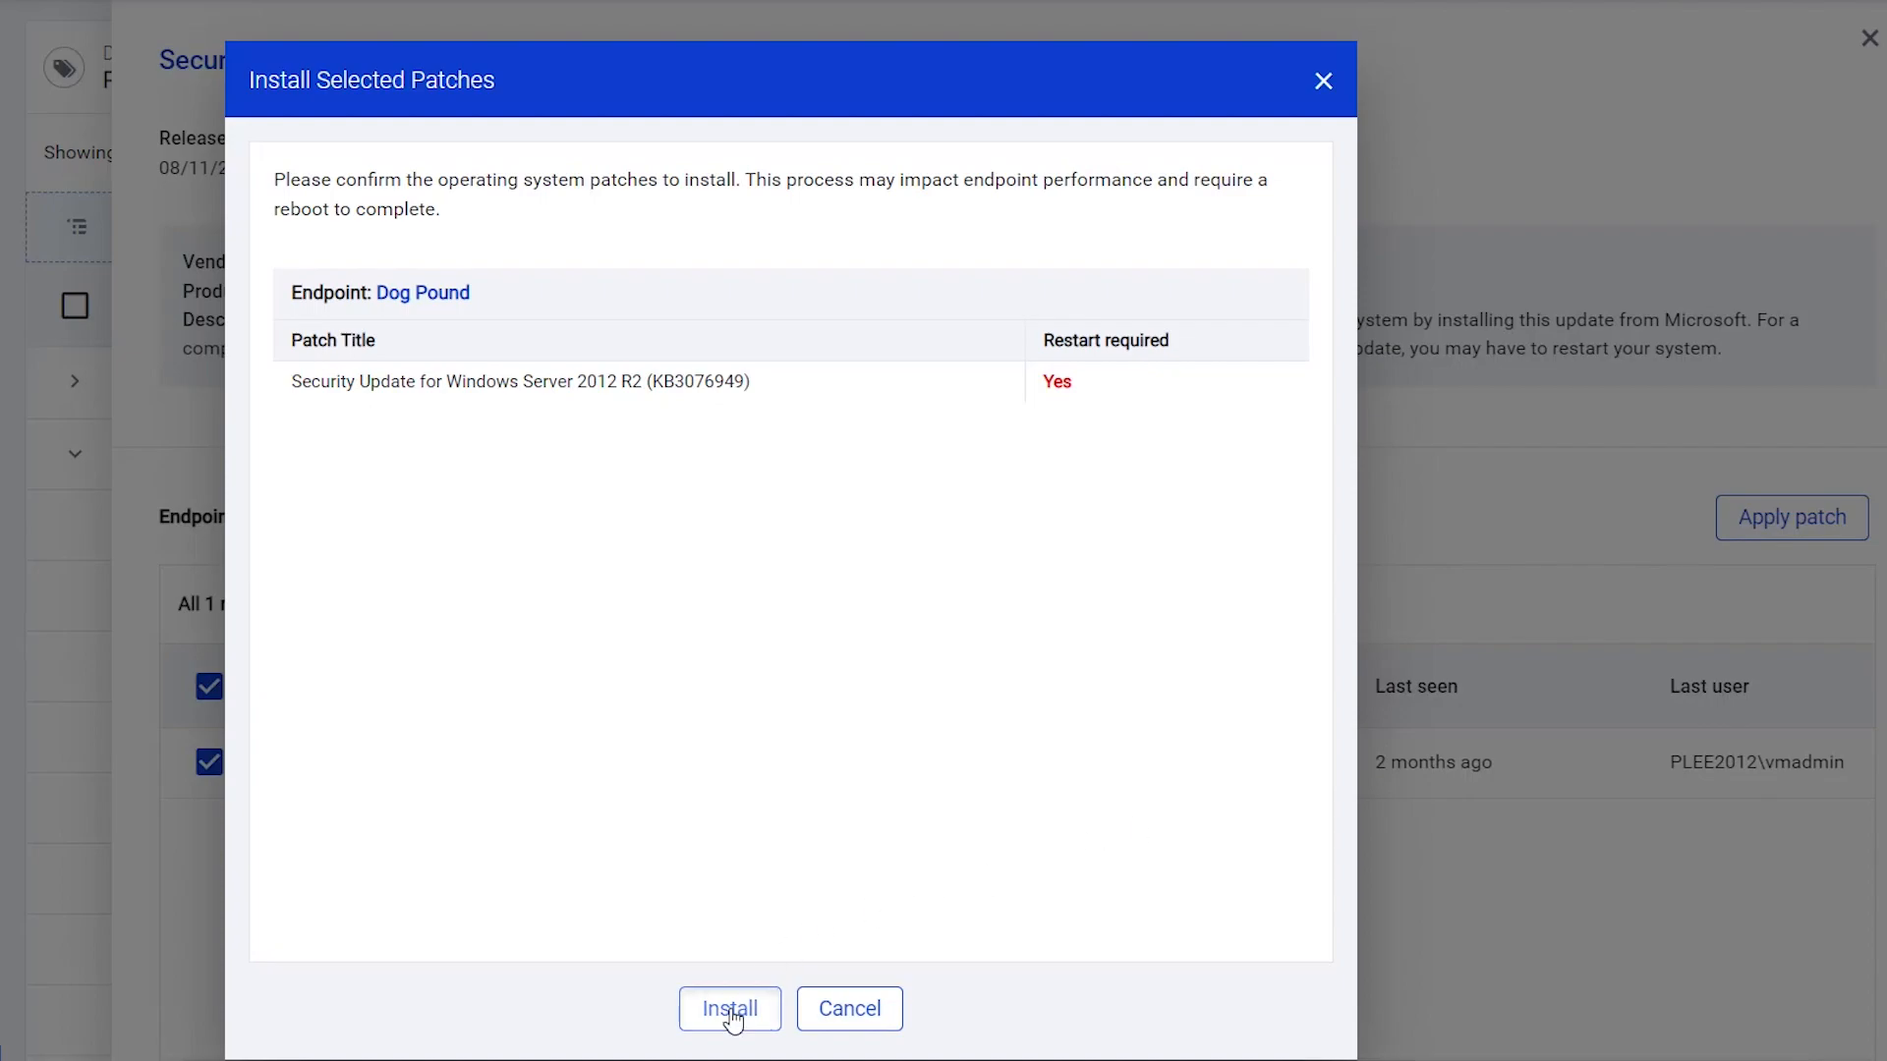
click(729, 1008)
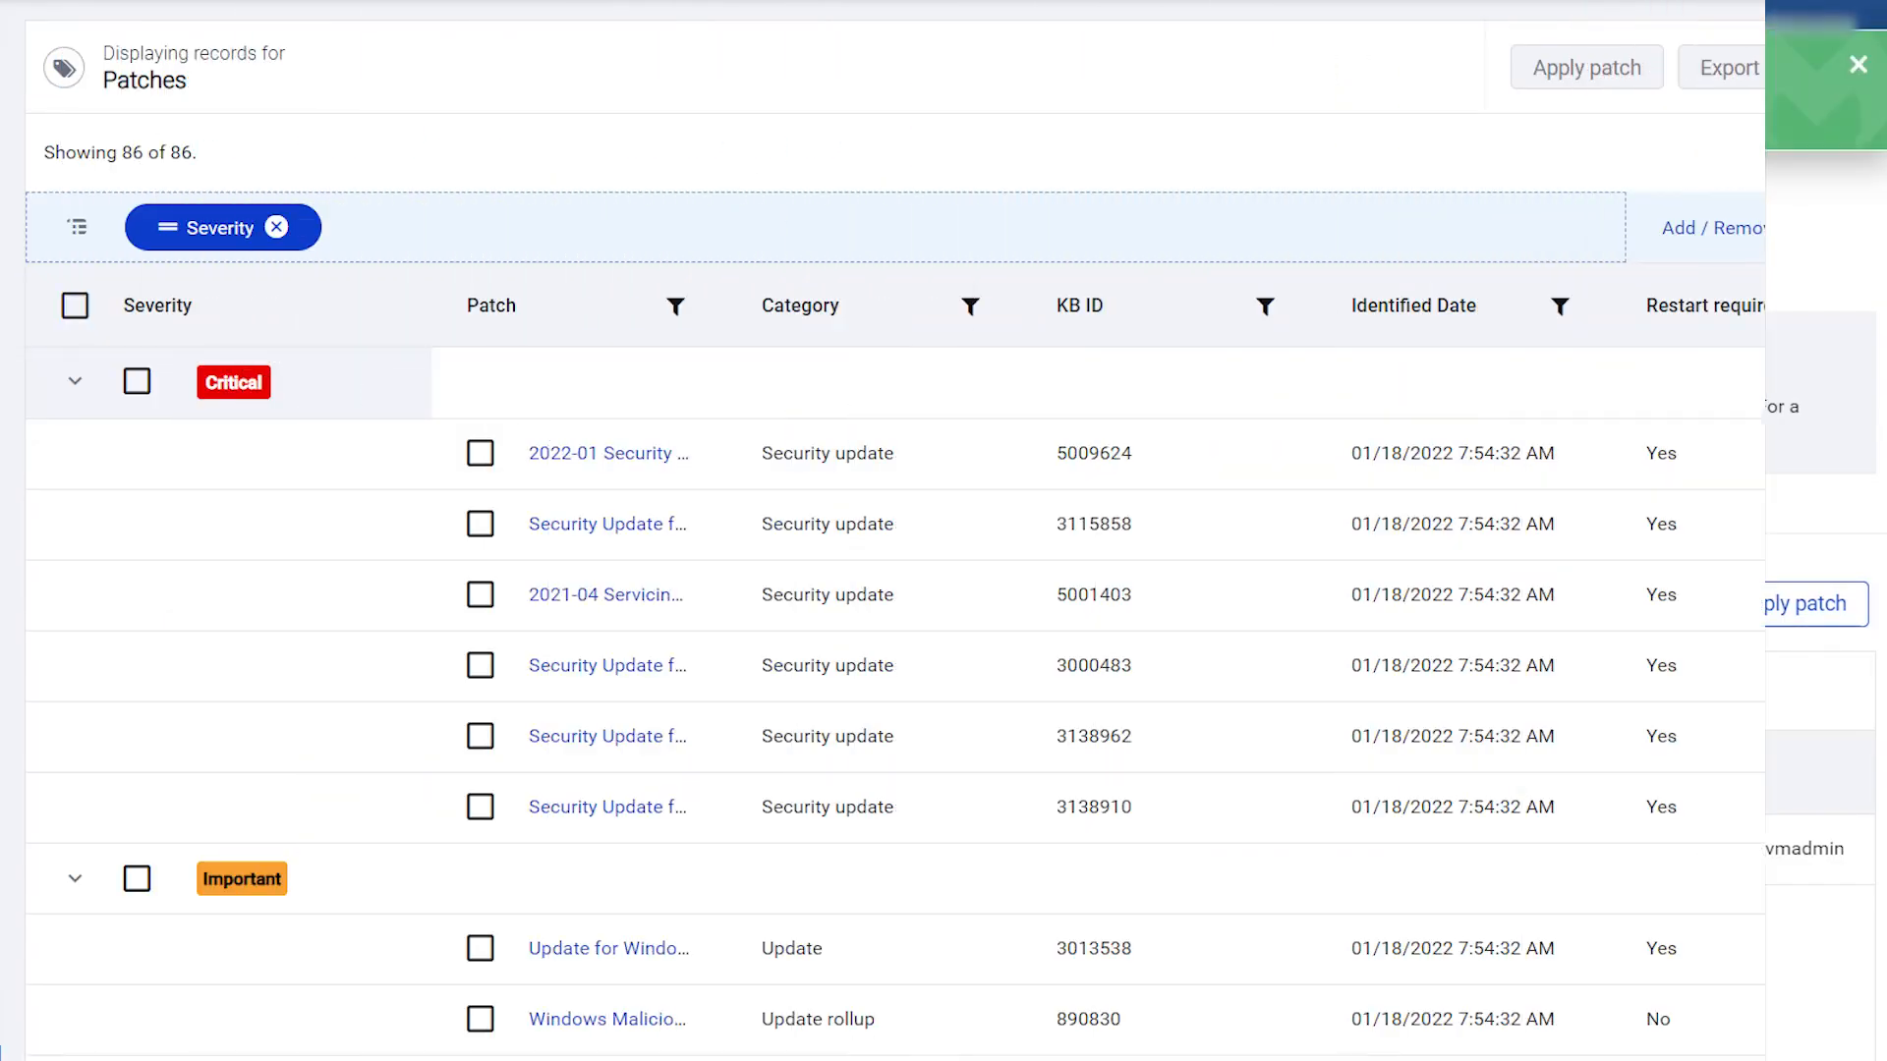
click(1857, 65)
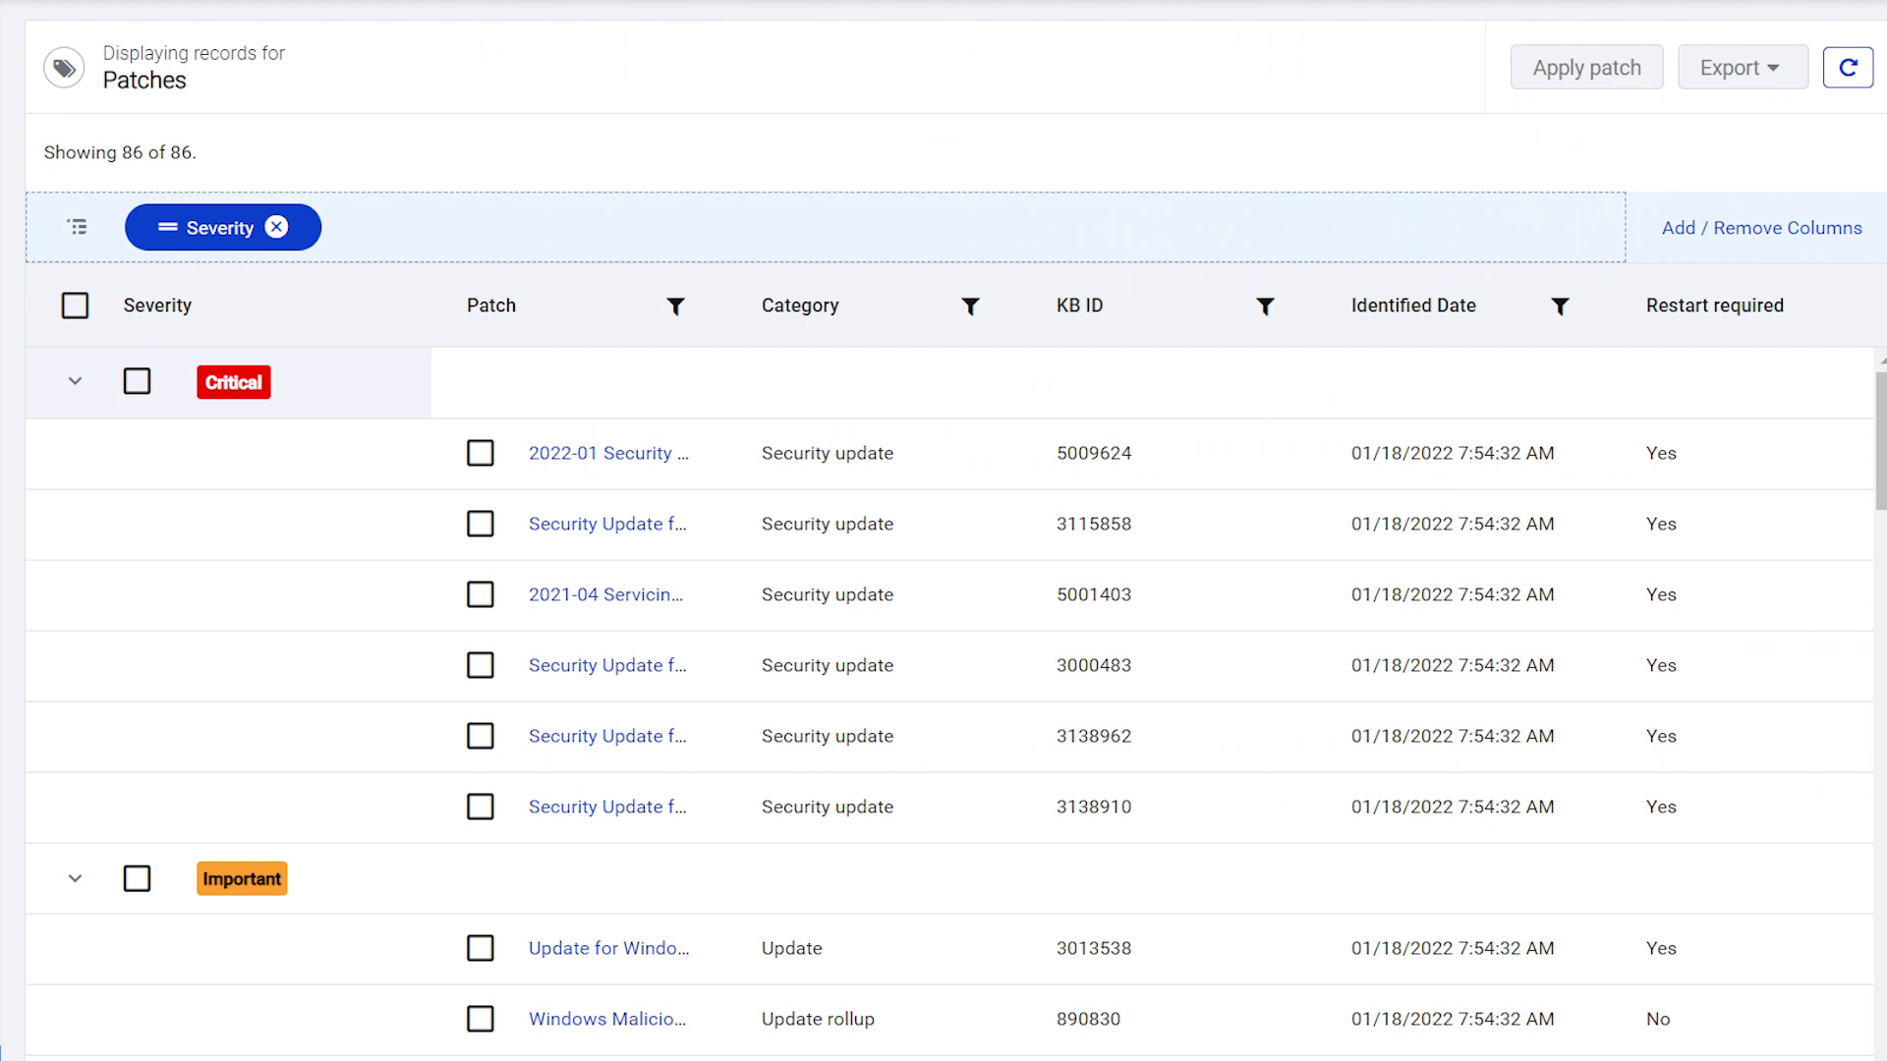